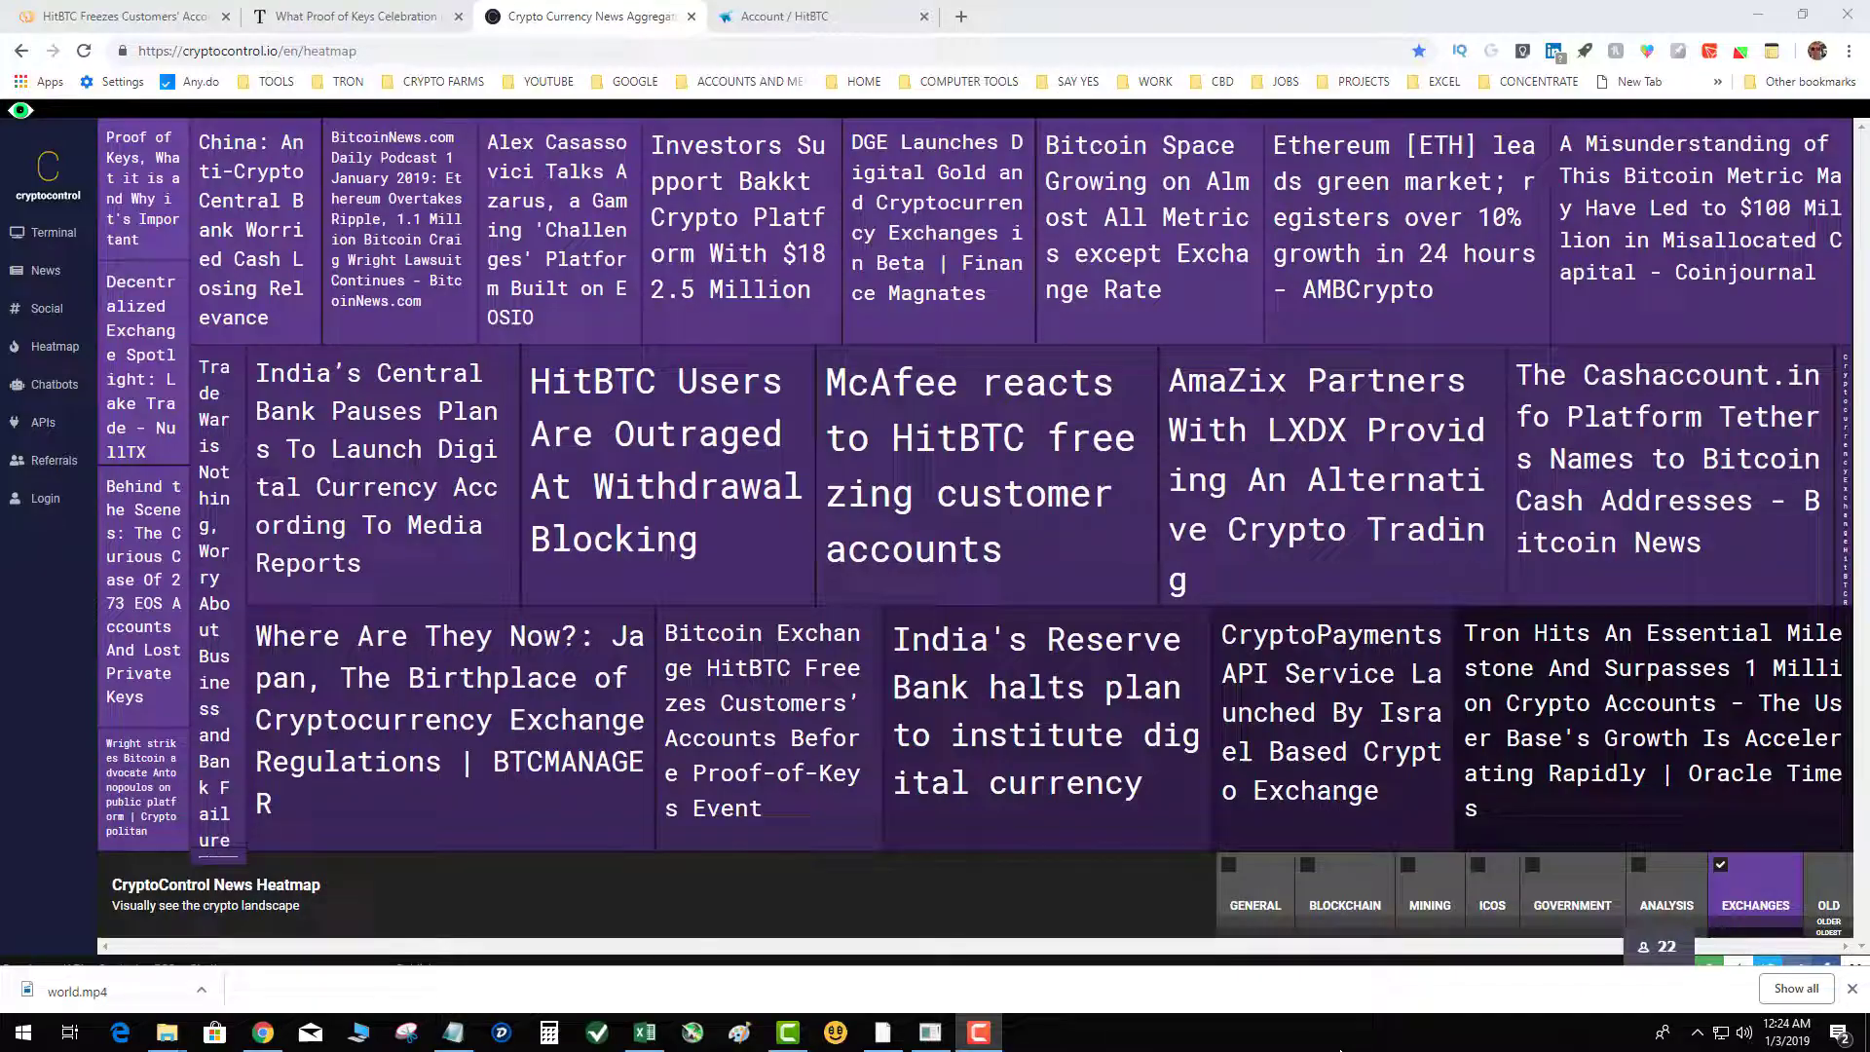
mouse_move(1080, 549)
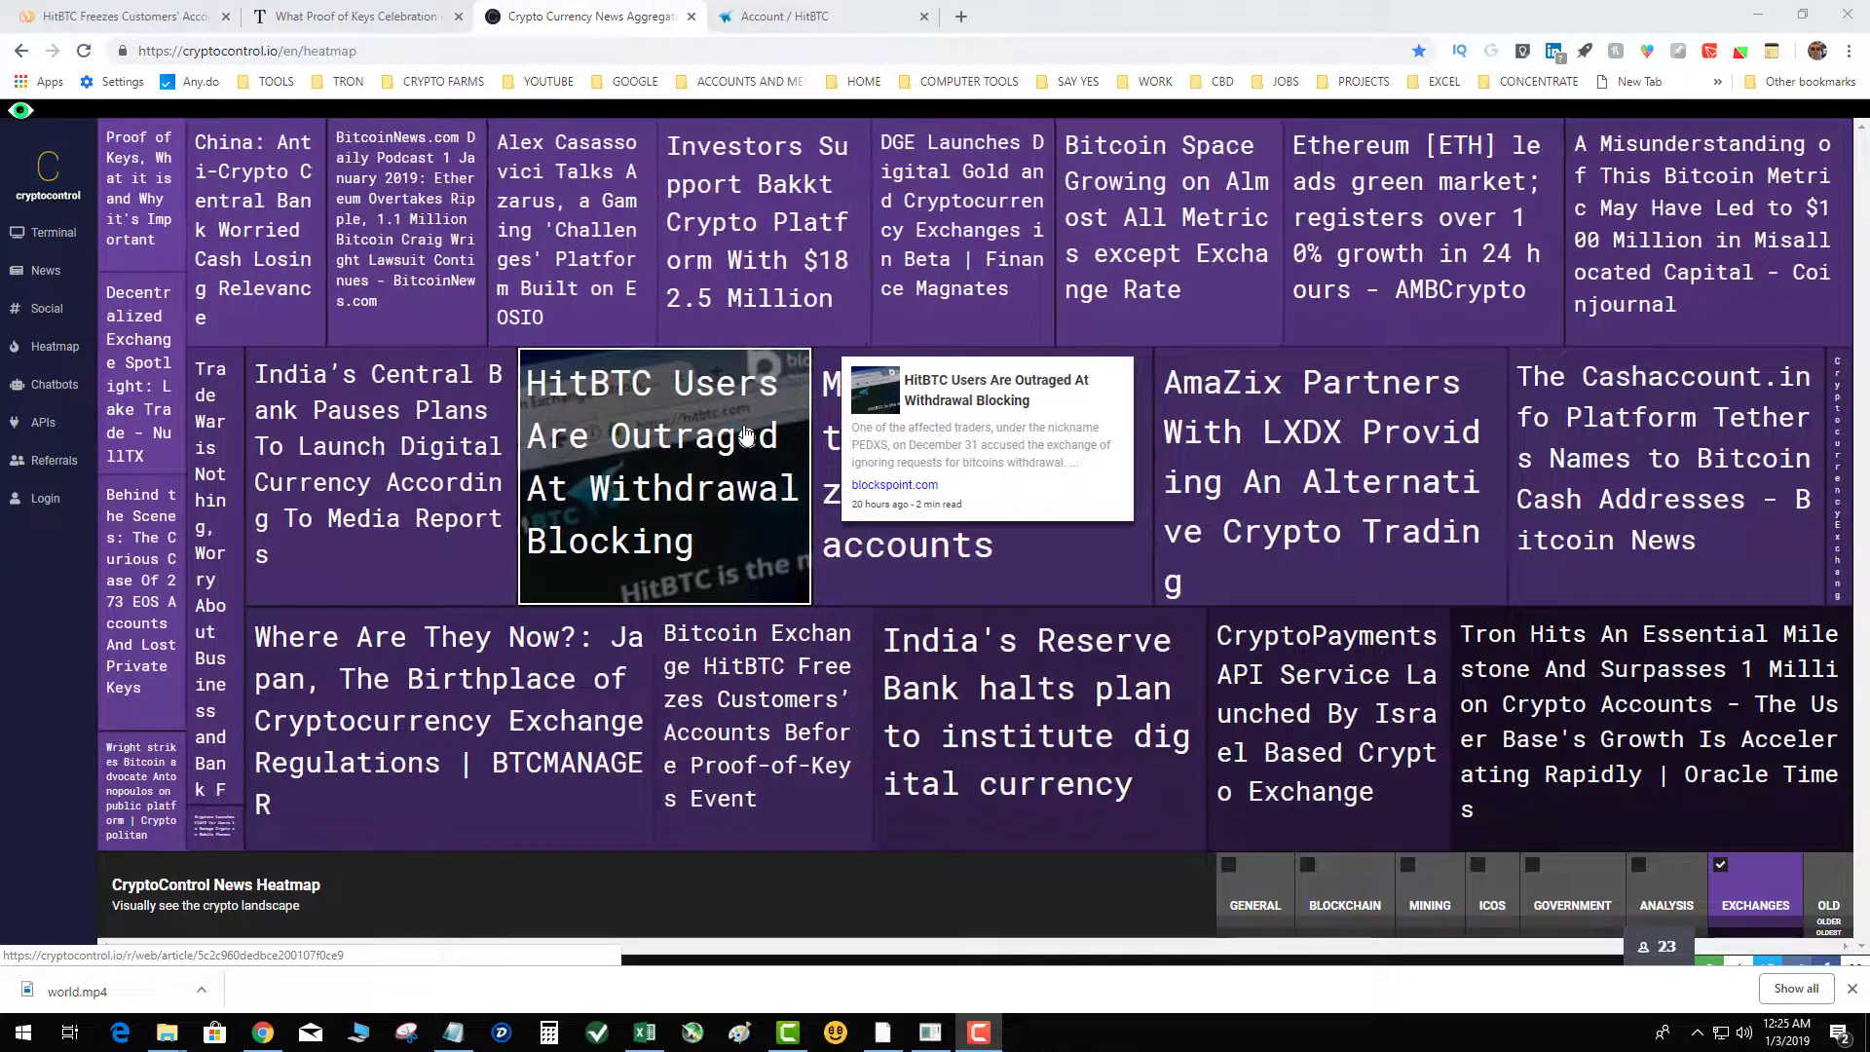
mouse_move(731, 462)
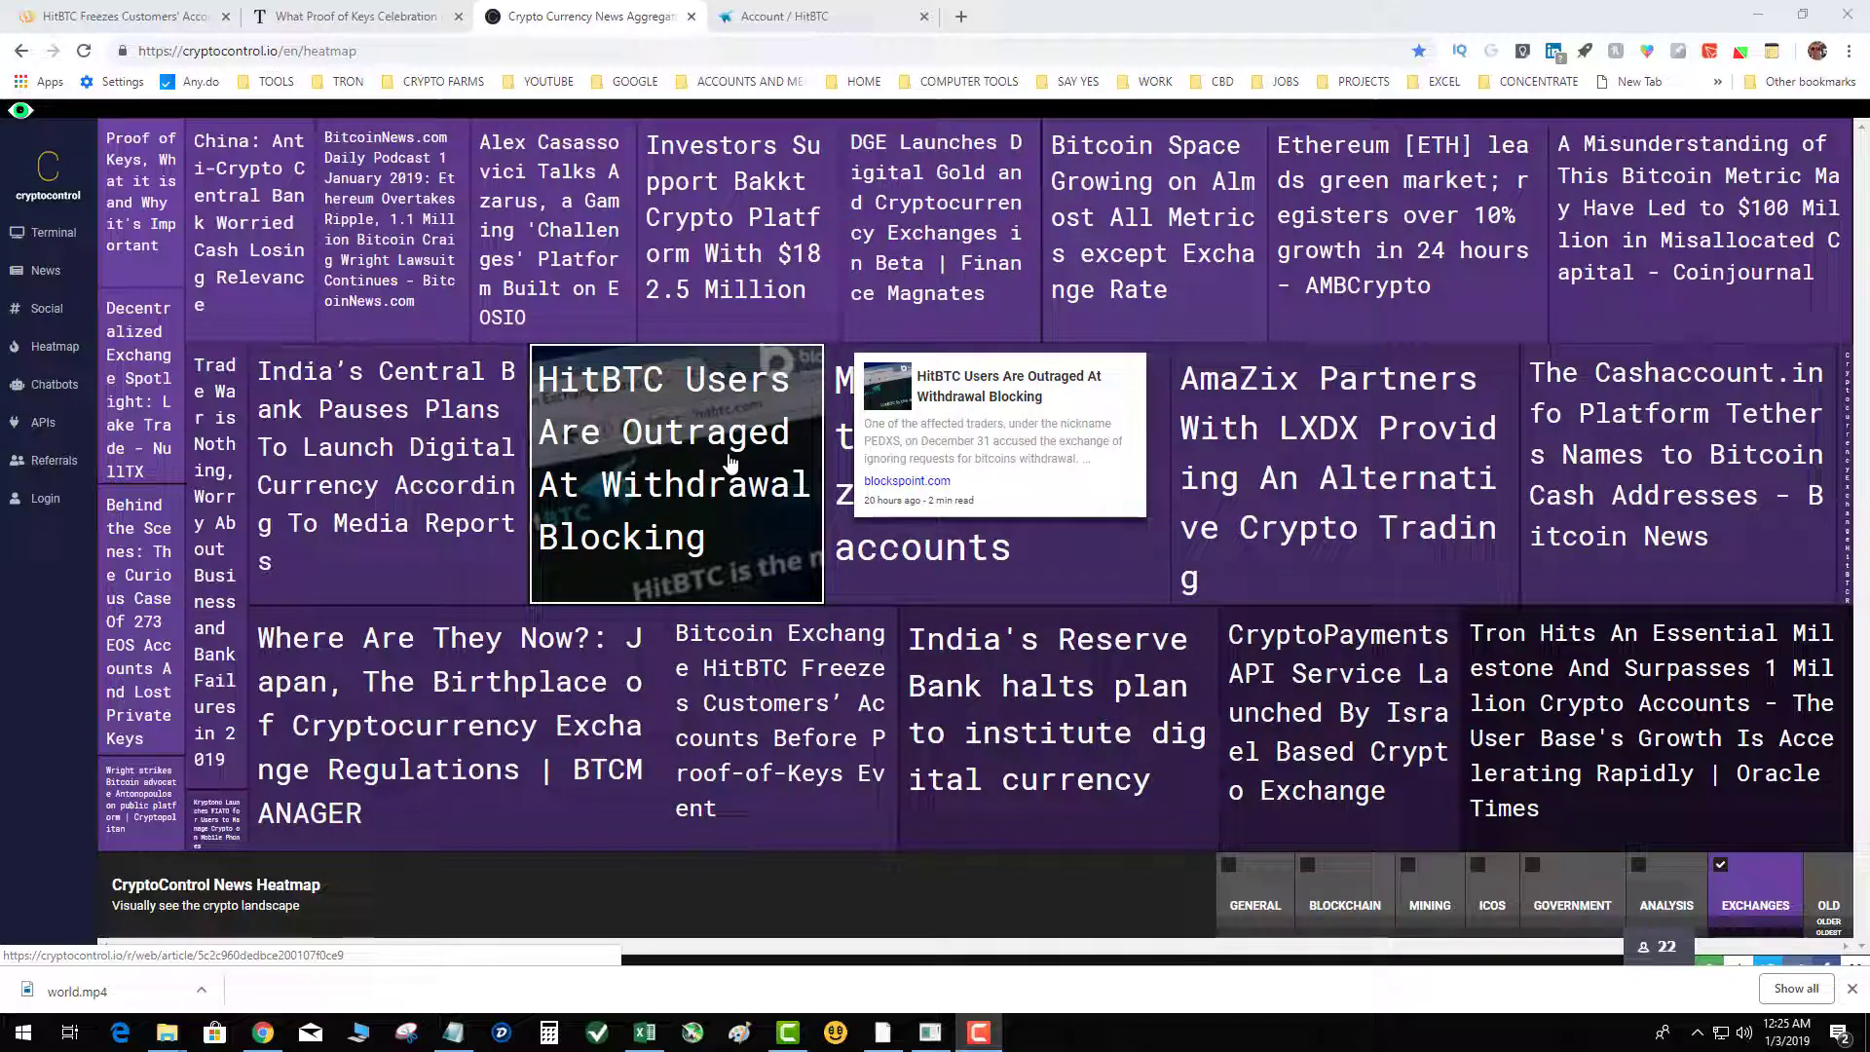
mouse_move(627, 570)
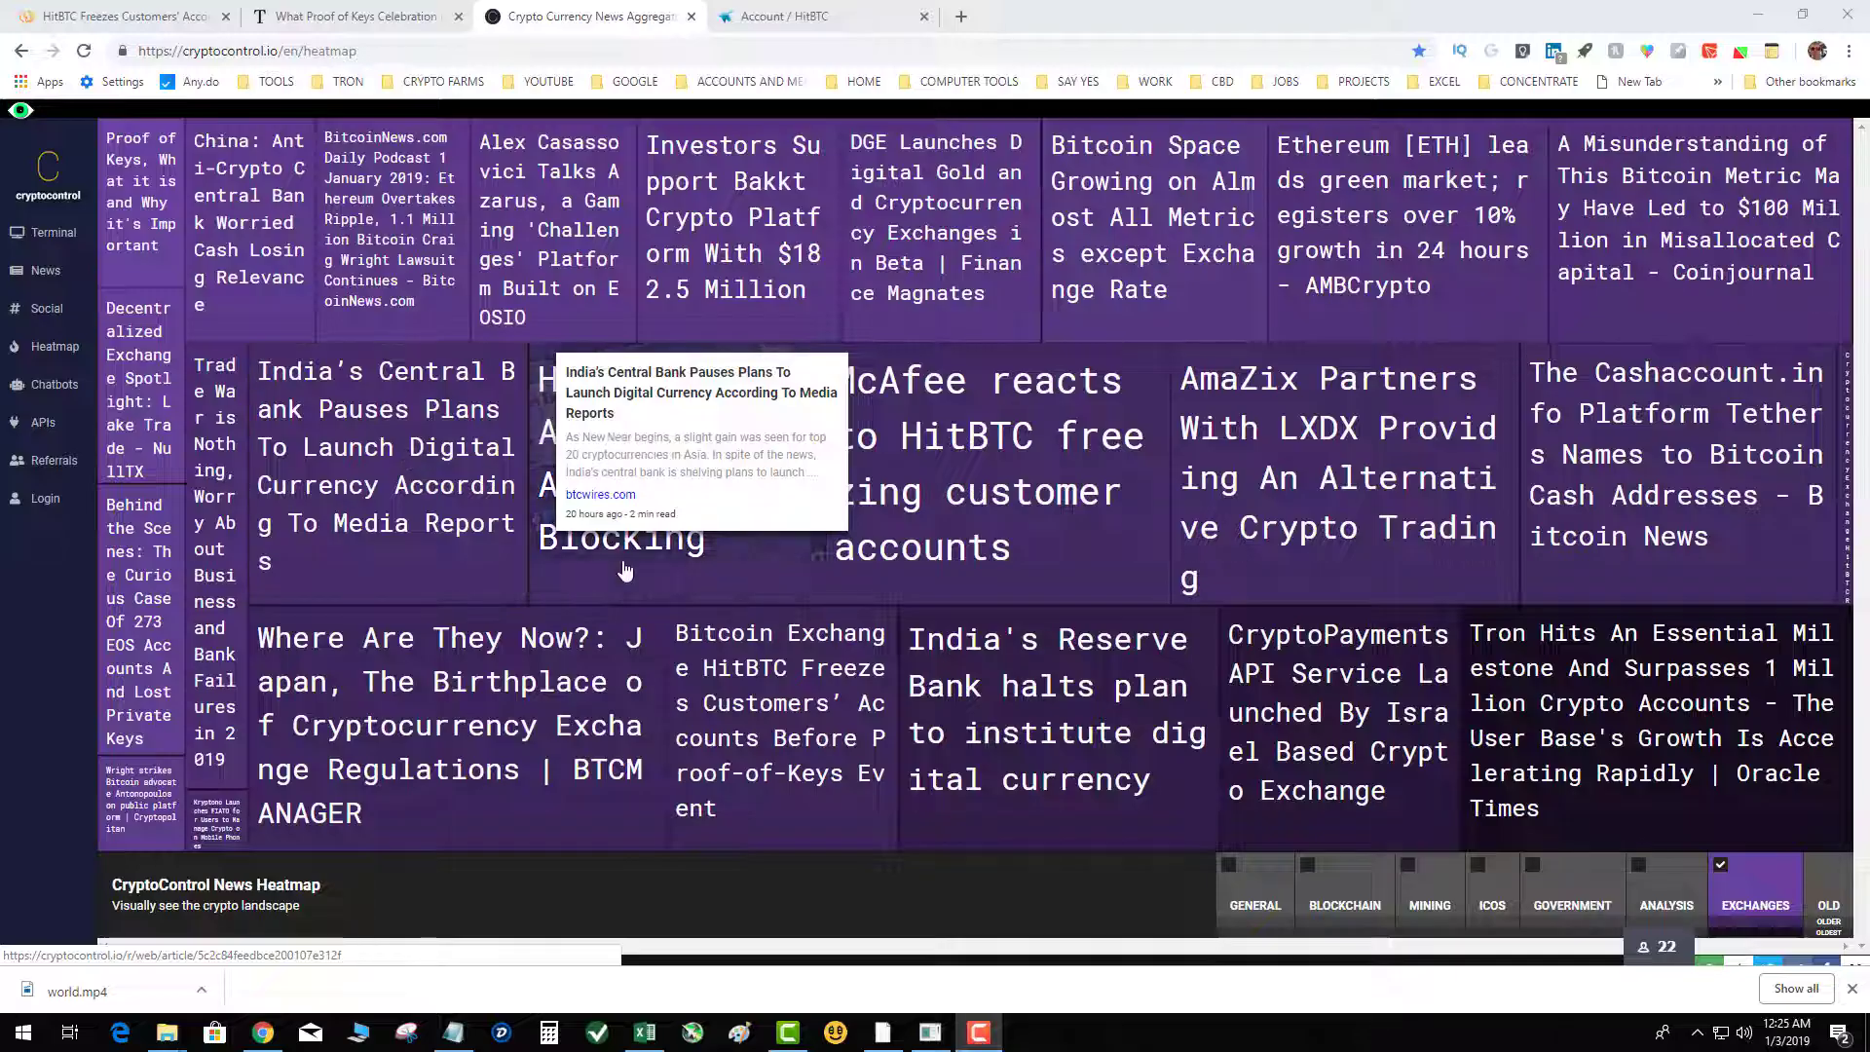
mouse_move(656, 537)
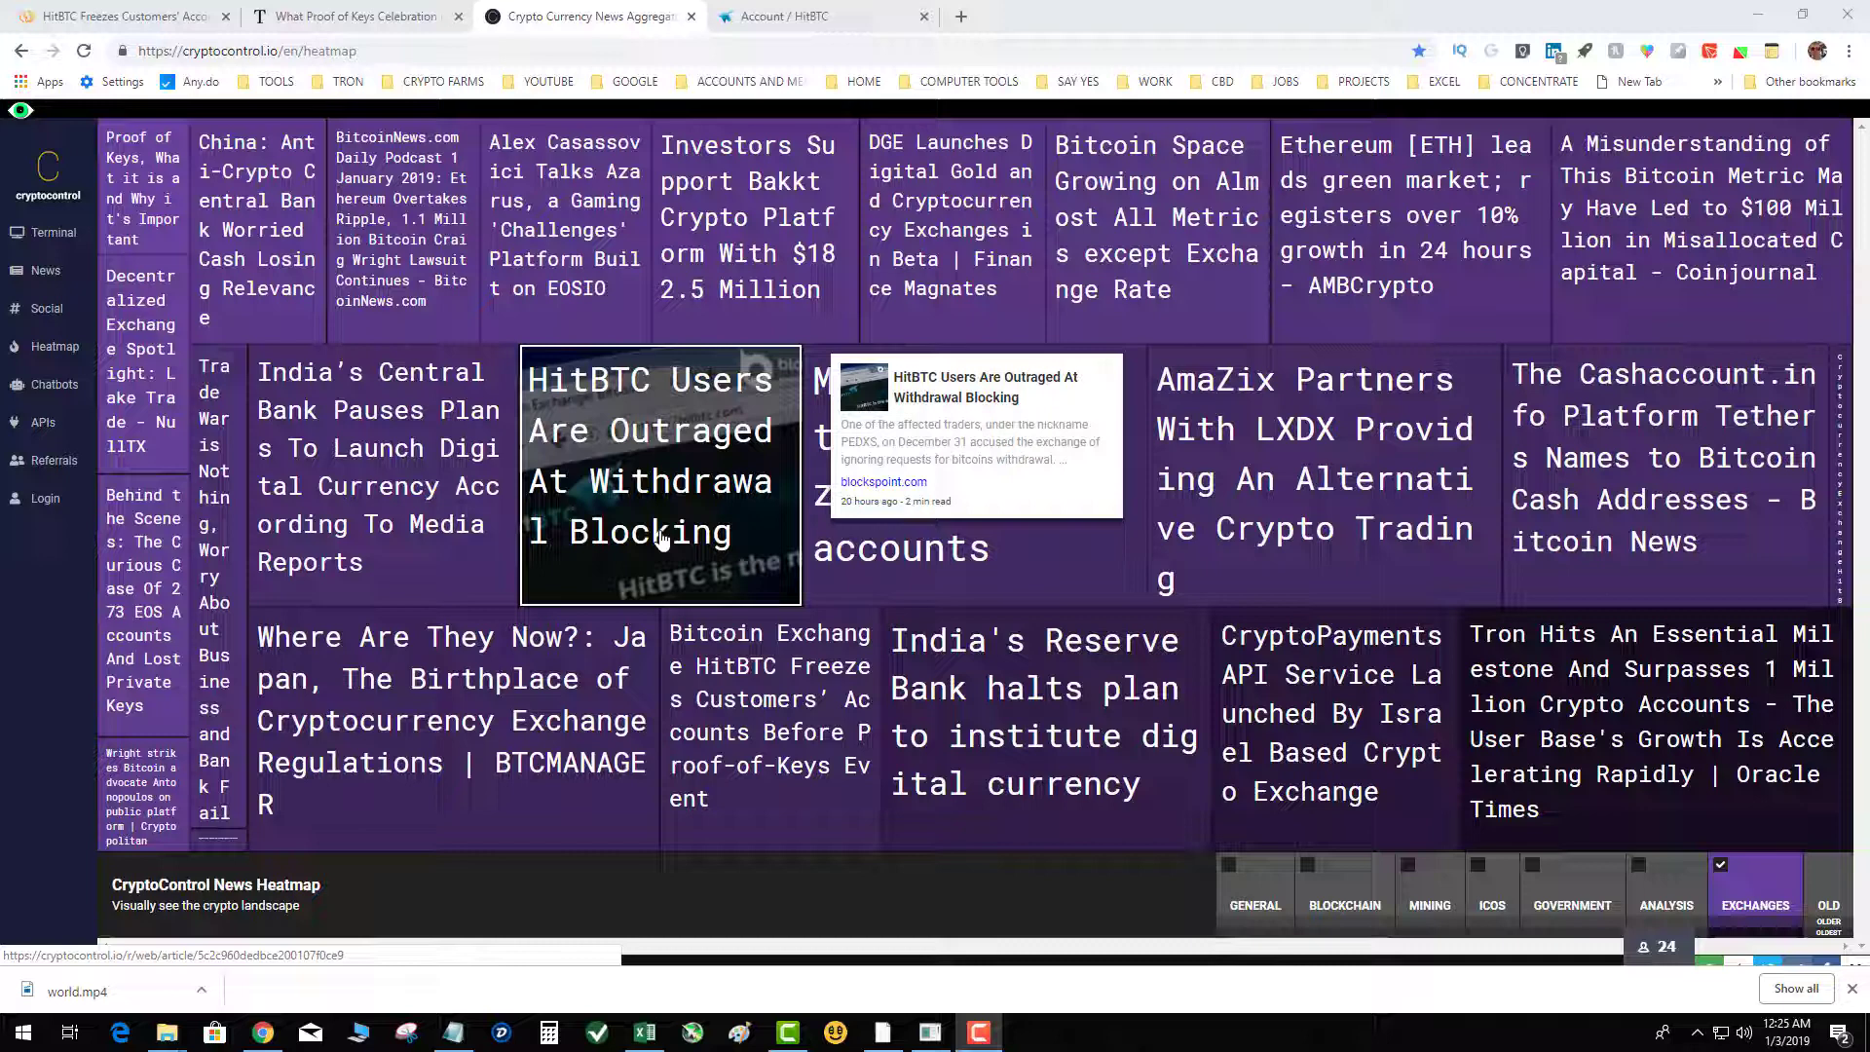
Close HitBTC's Litecoin withdraw form, view Exchange and Account pages, then return to CryptoControl
click(823, 15)
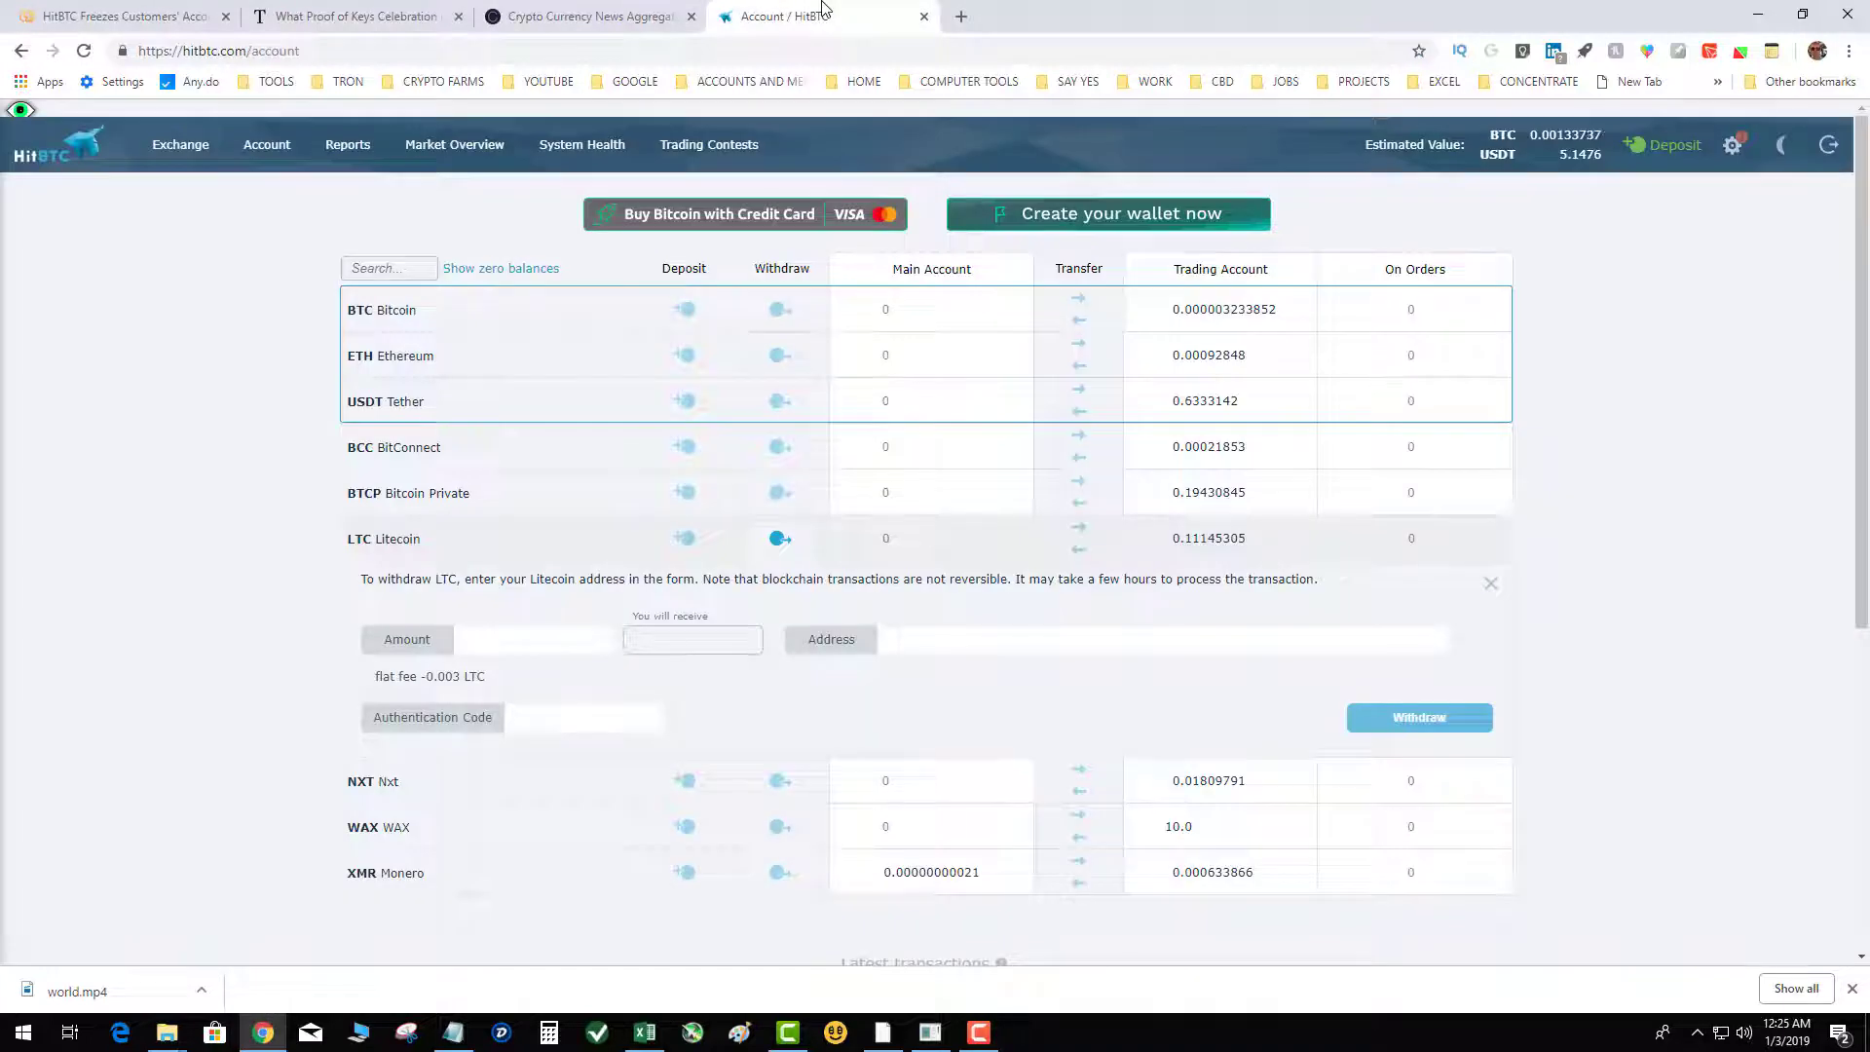
click(1491, 583)
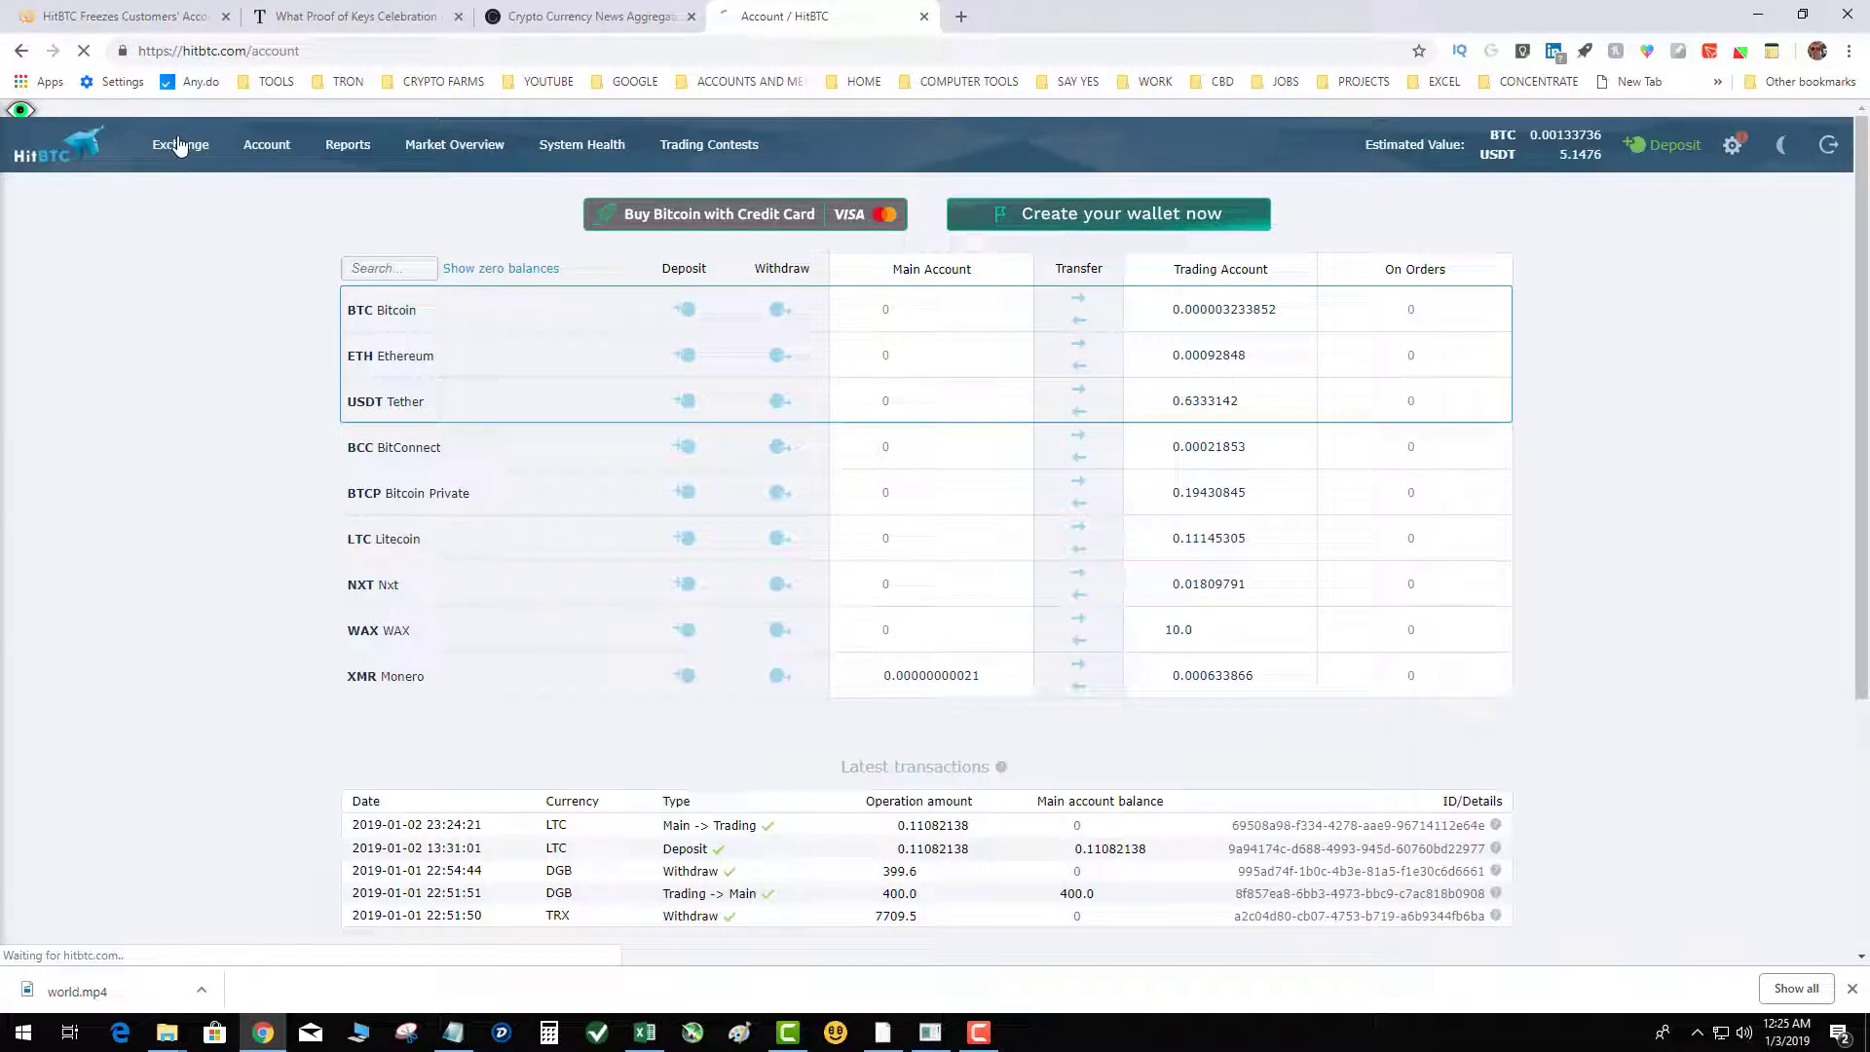
click(180, 144)
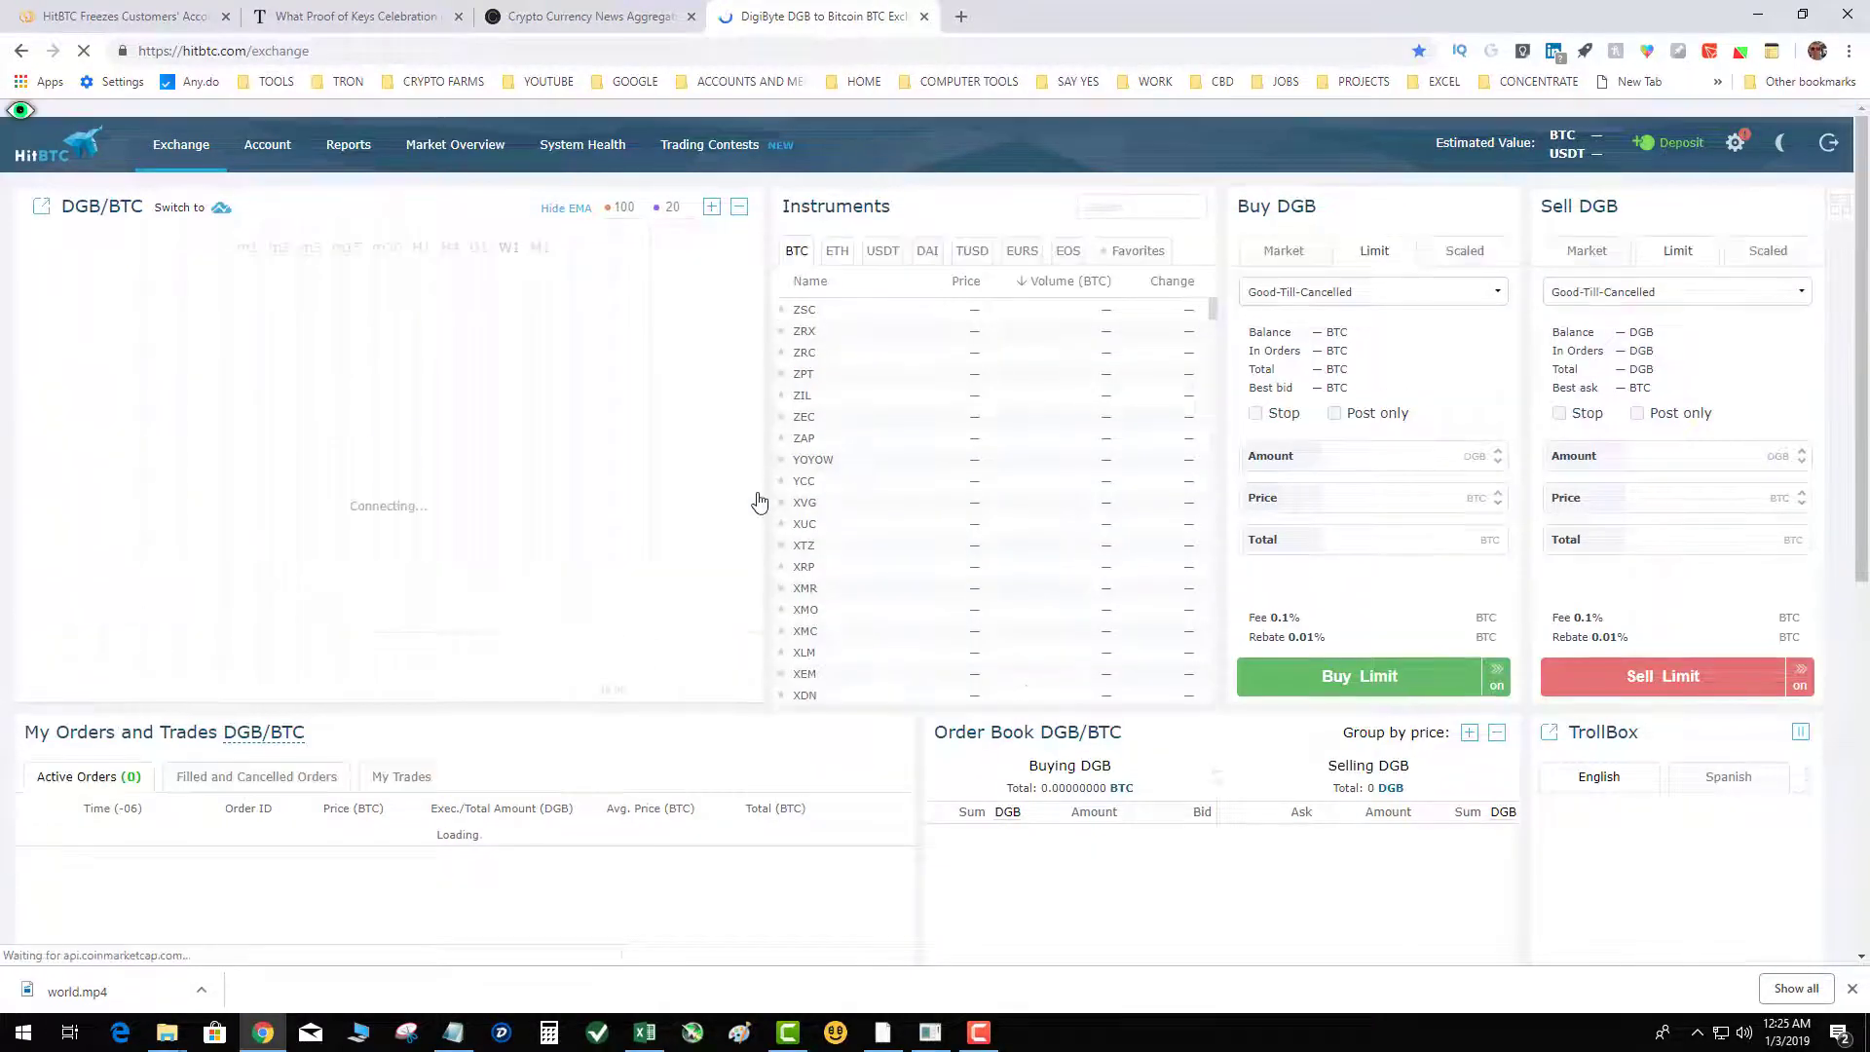
click(266, 144)
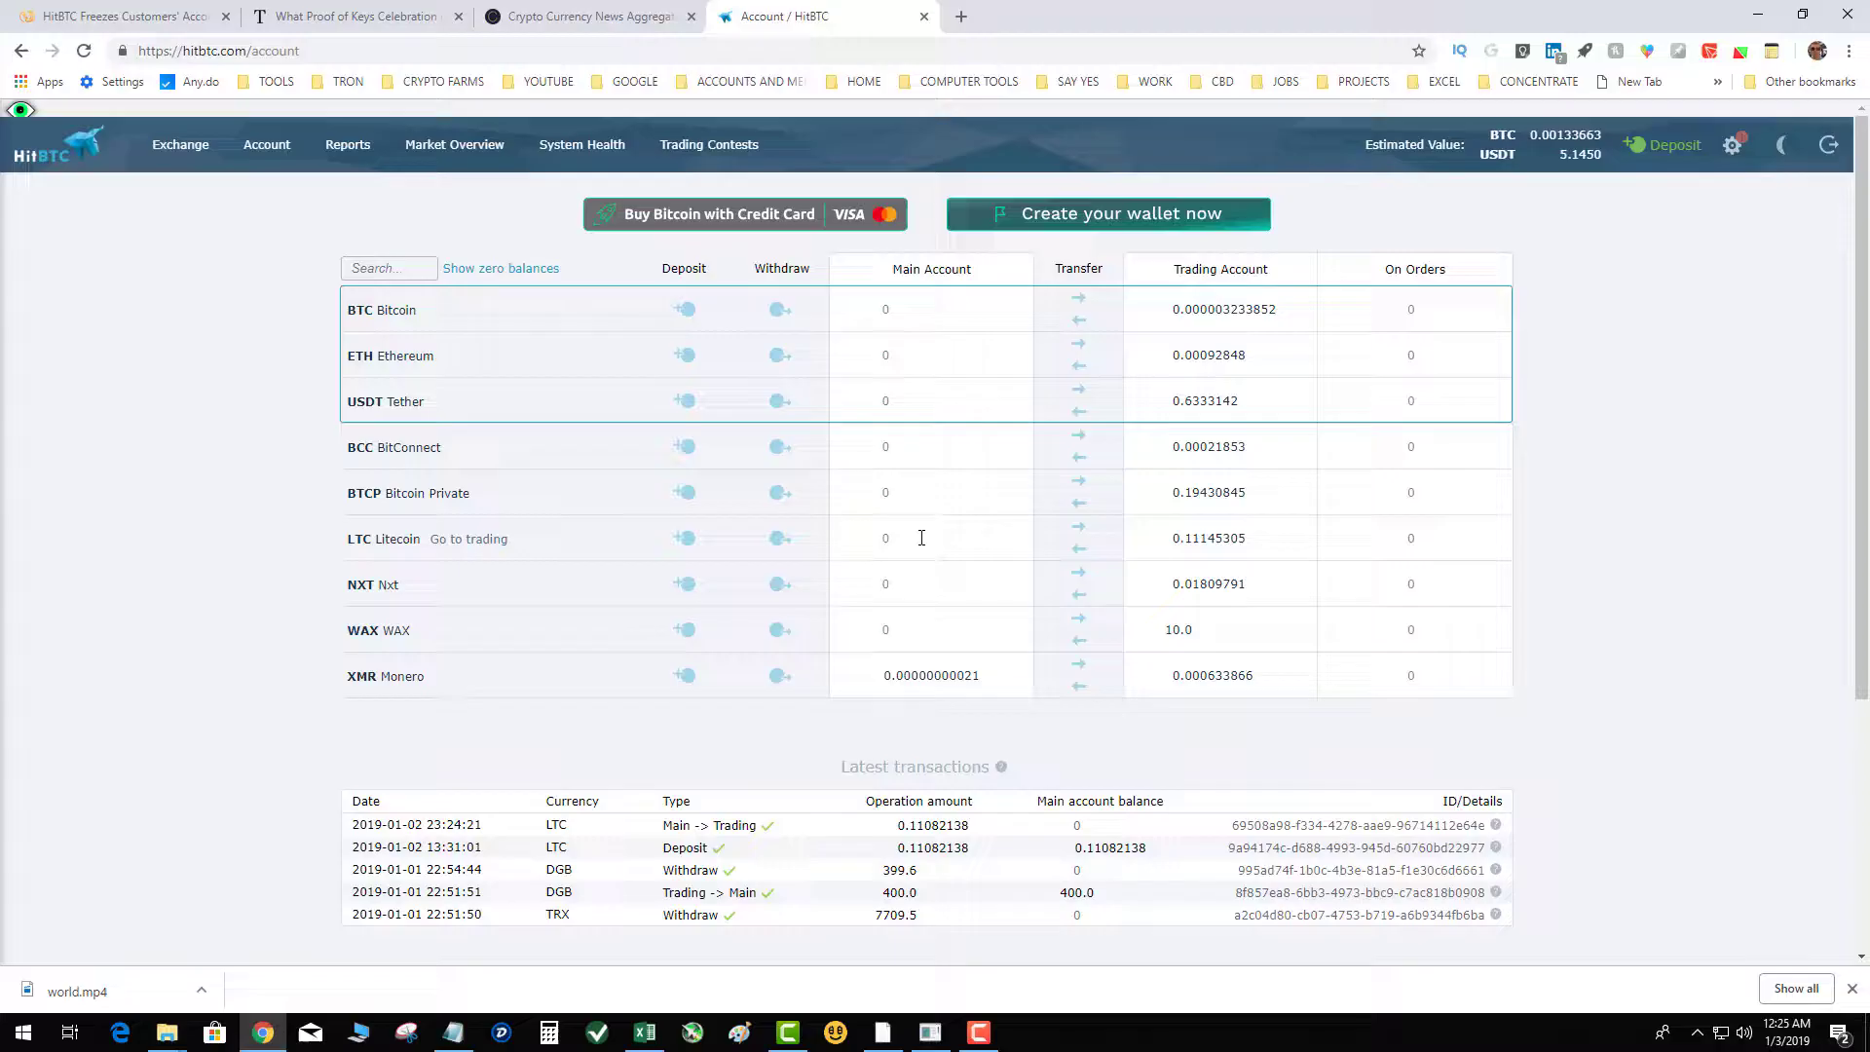
click(776, 538)
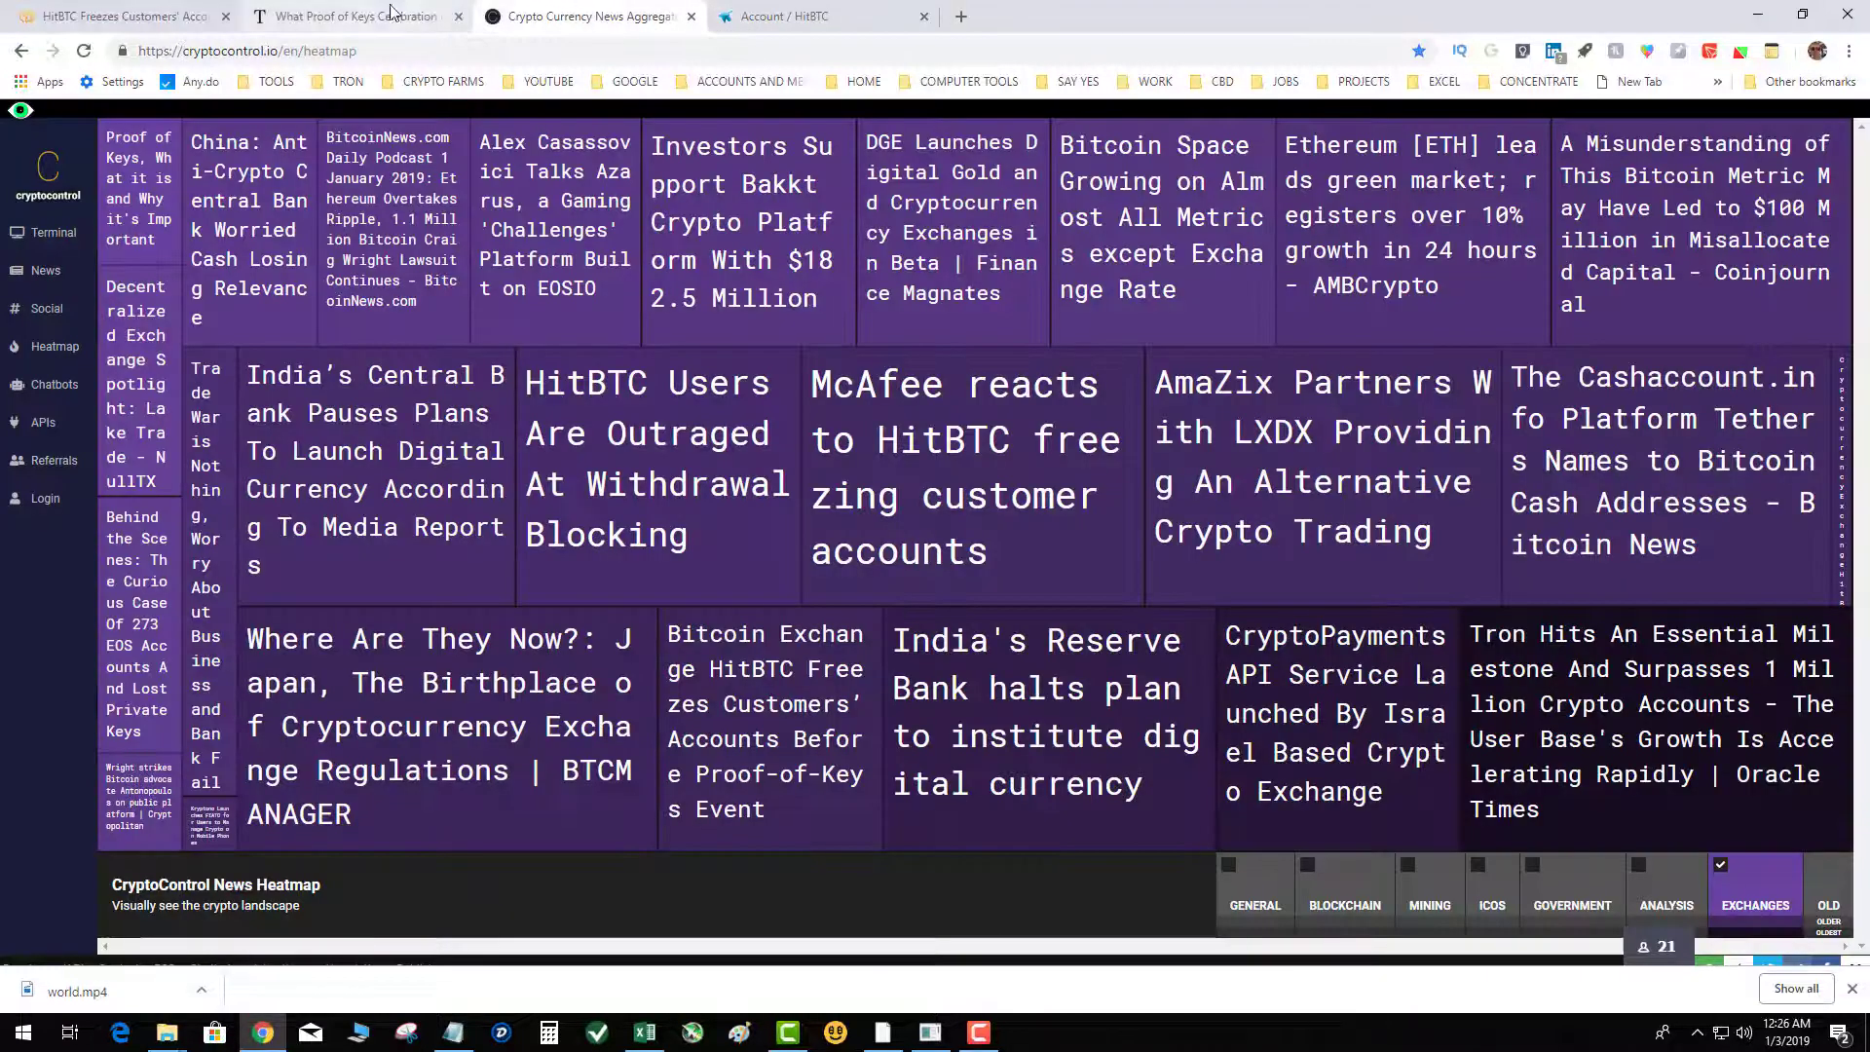
Switch to the Toshi Times 'What Proof of Keys Celebration is' article tab
click(352, 15)
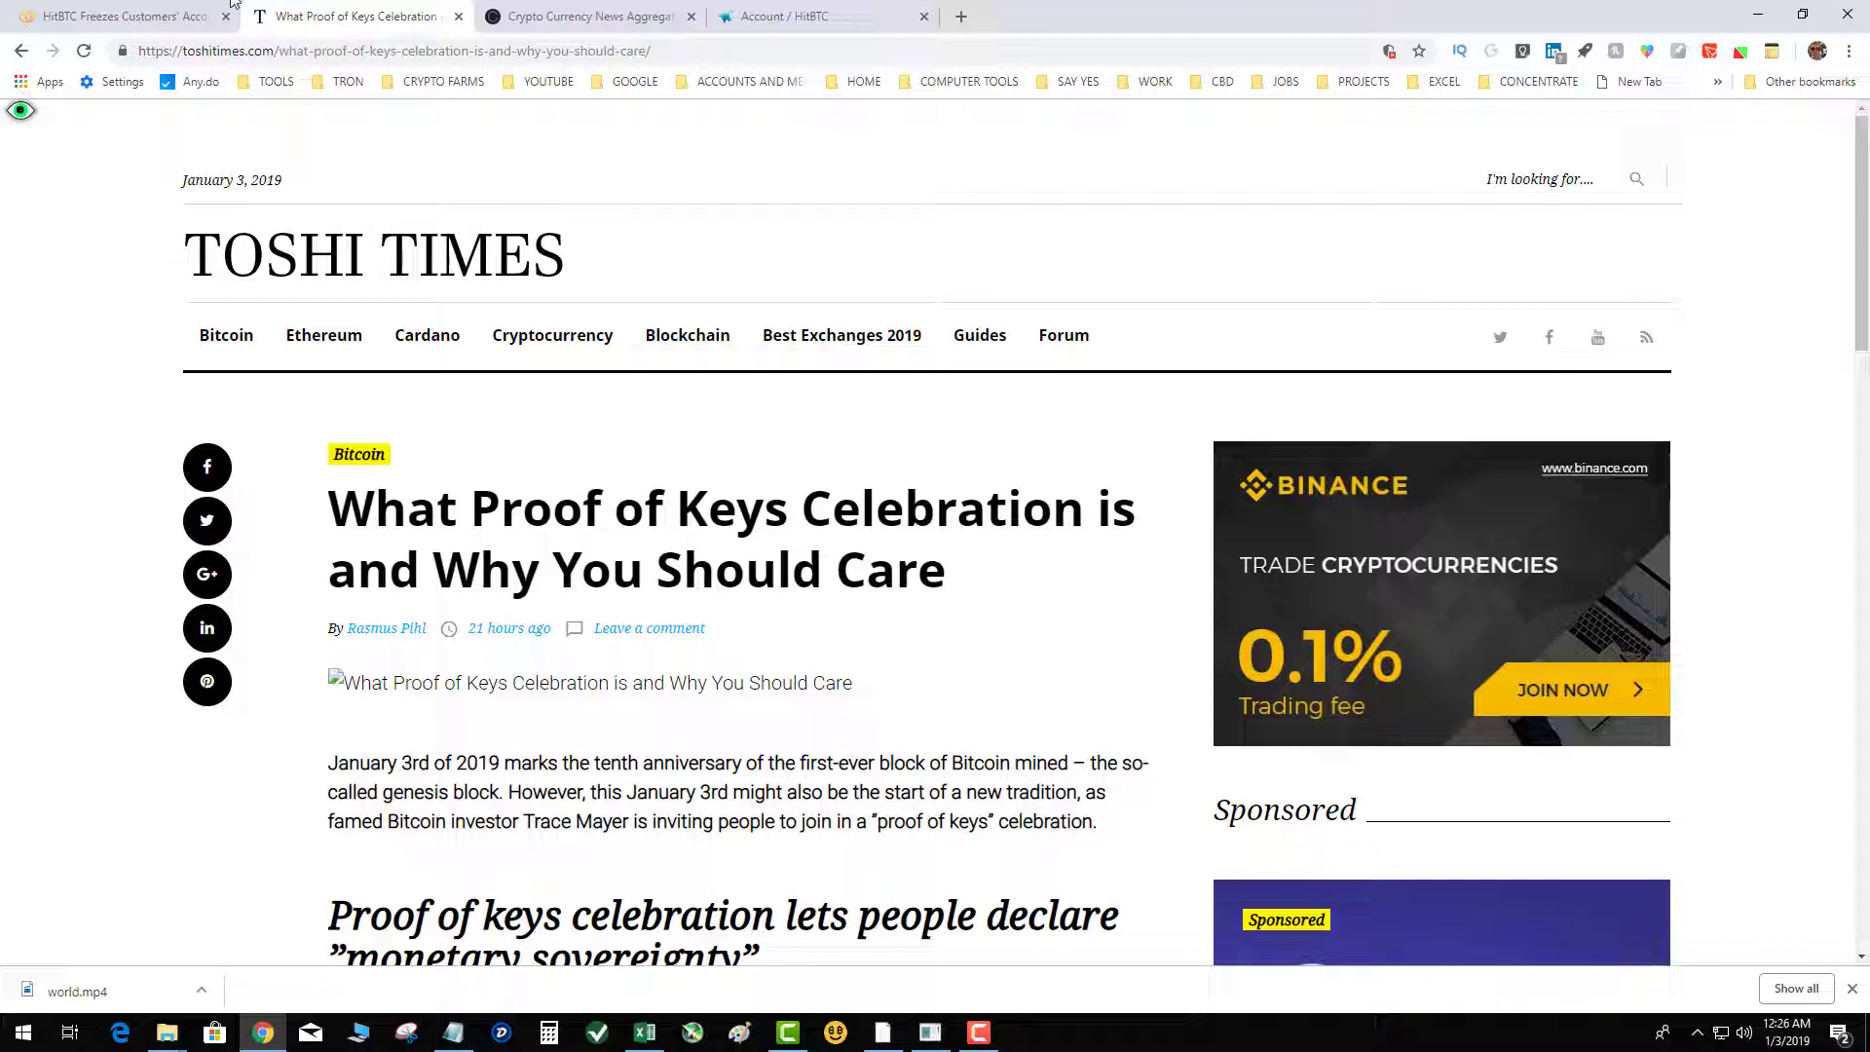
click(812, 16)
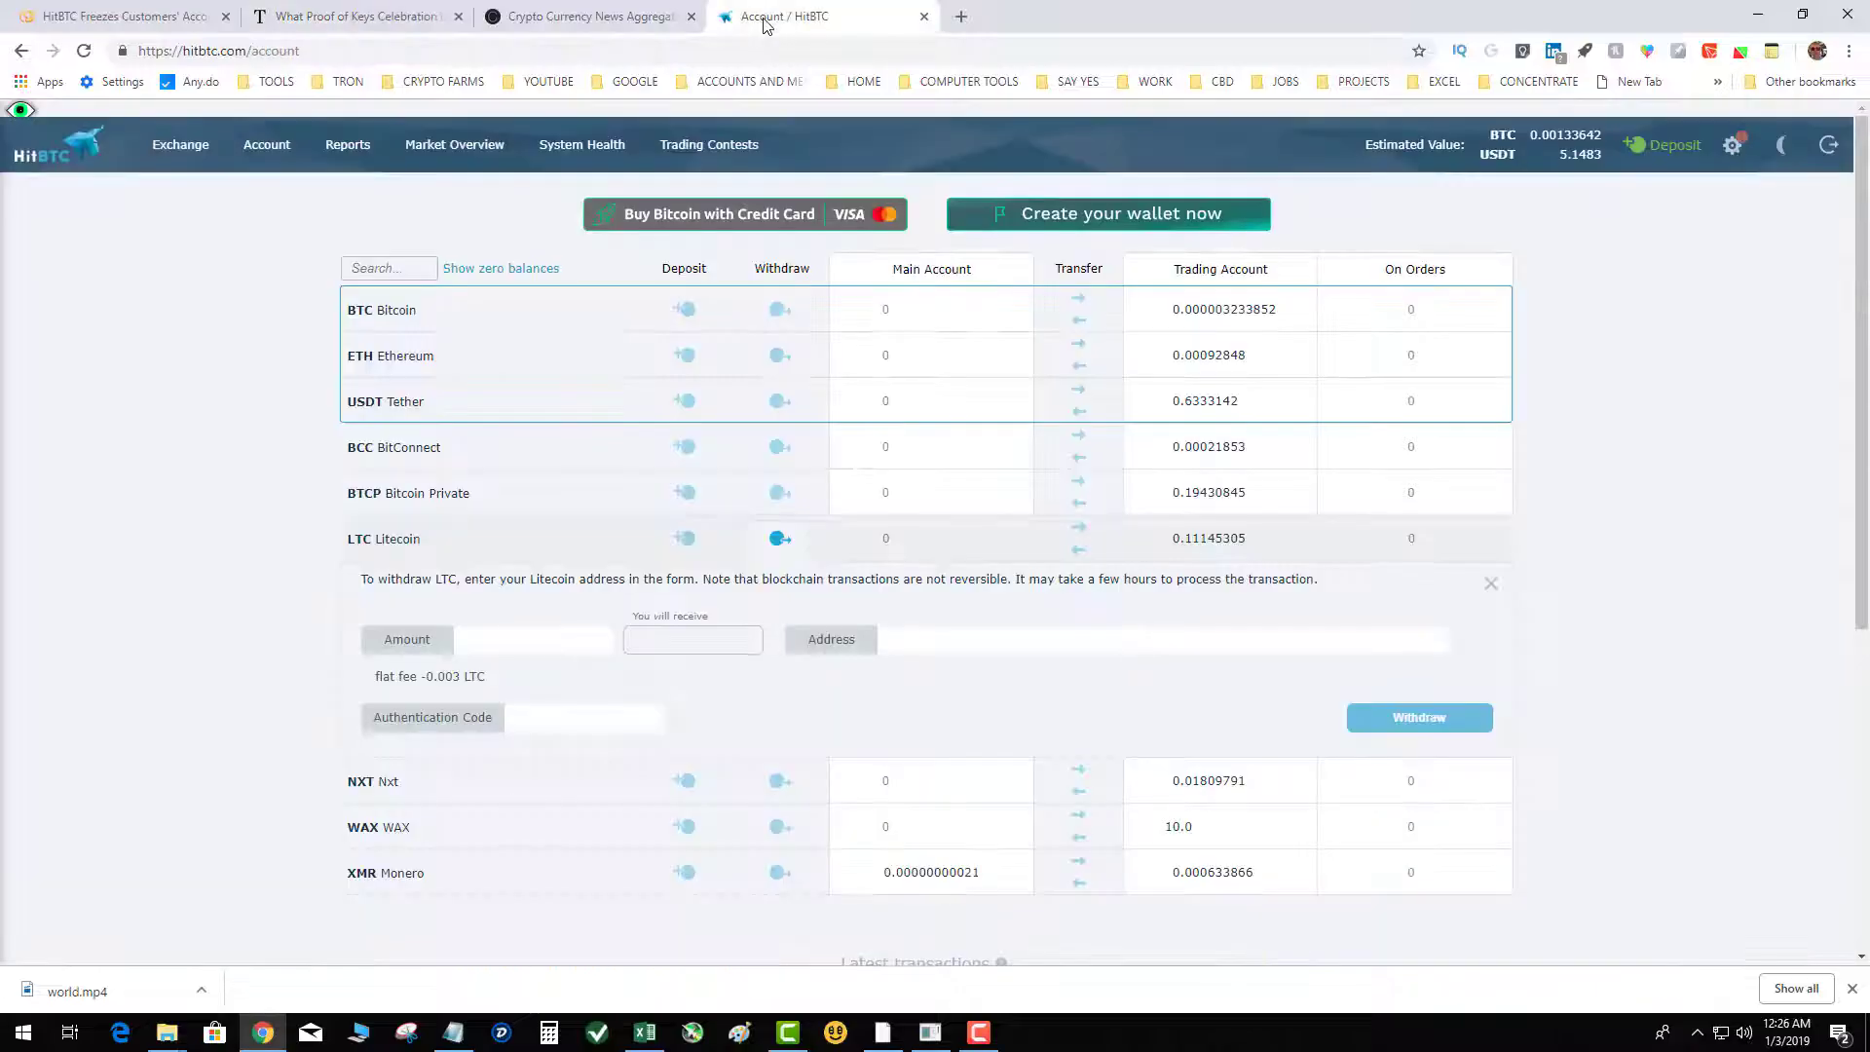
click(352, 16)
text(WWW.)
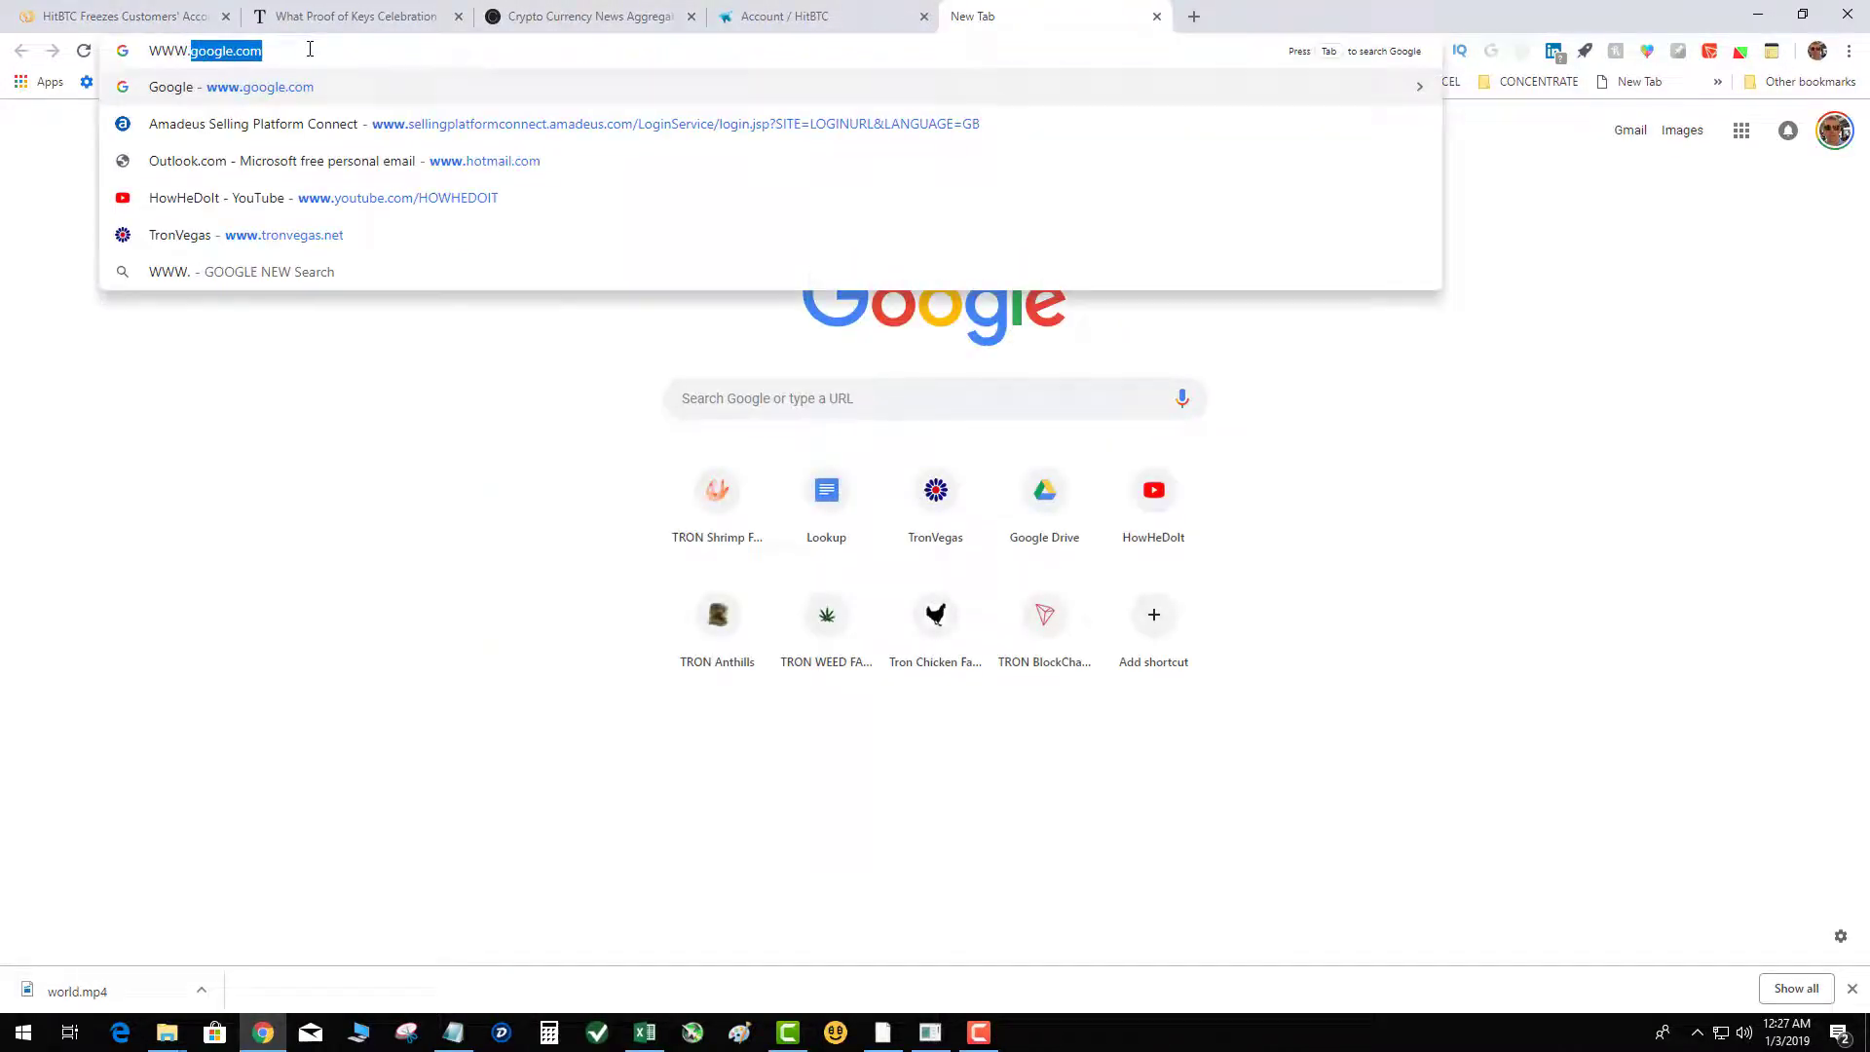
Load HitBTC's Twitter profile, scroll through its tweets, then return to the HitBTC account tab
key(Return)
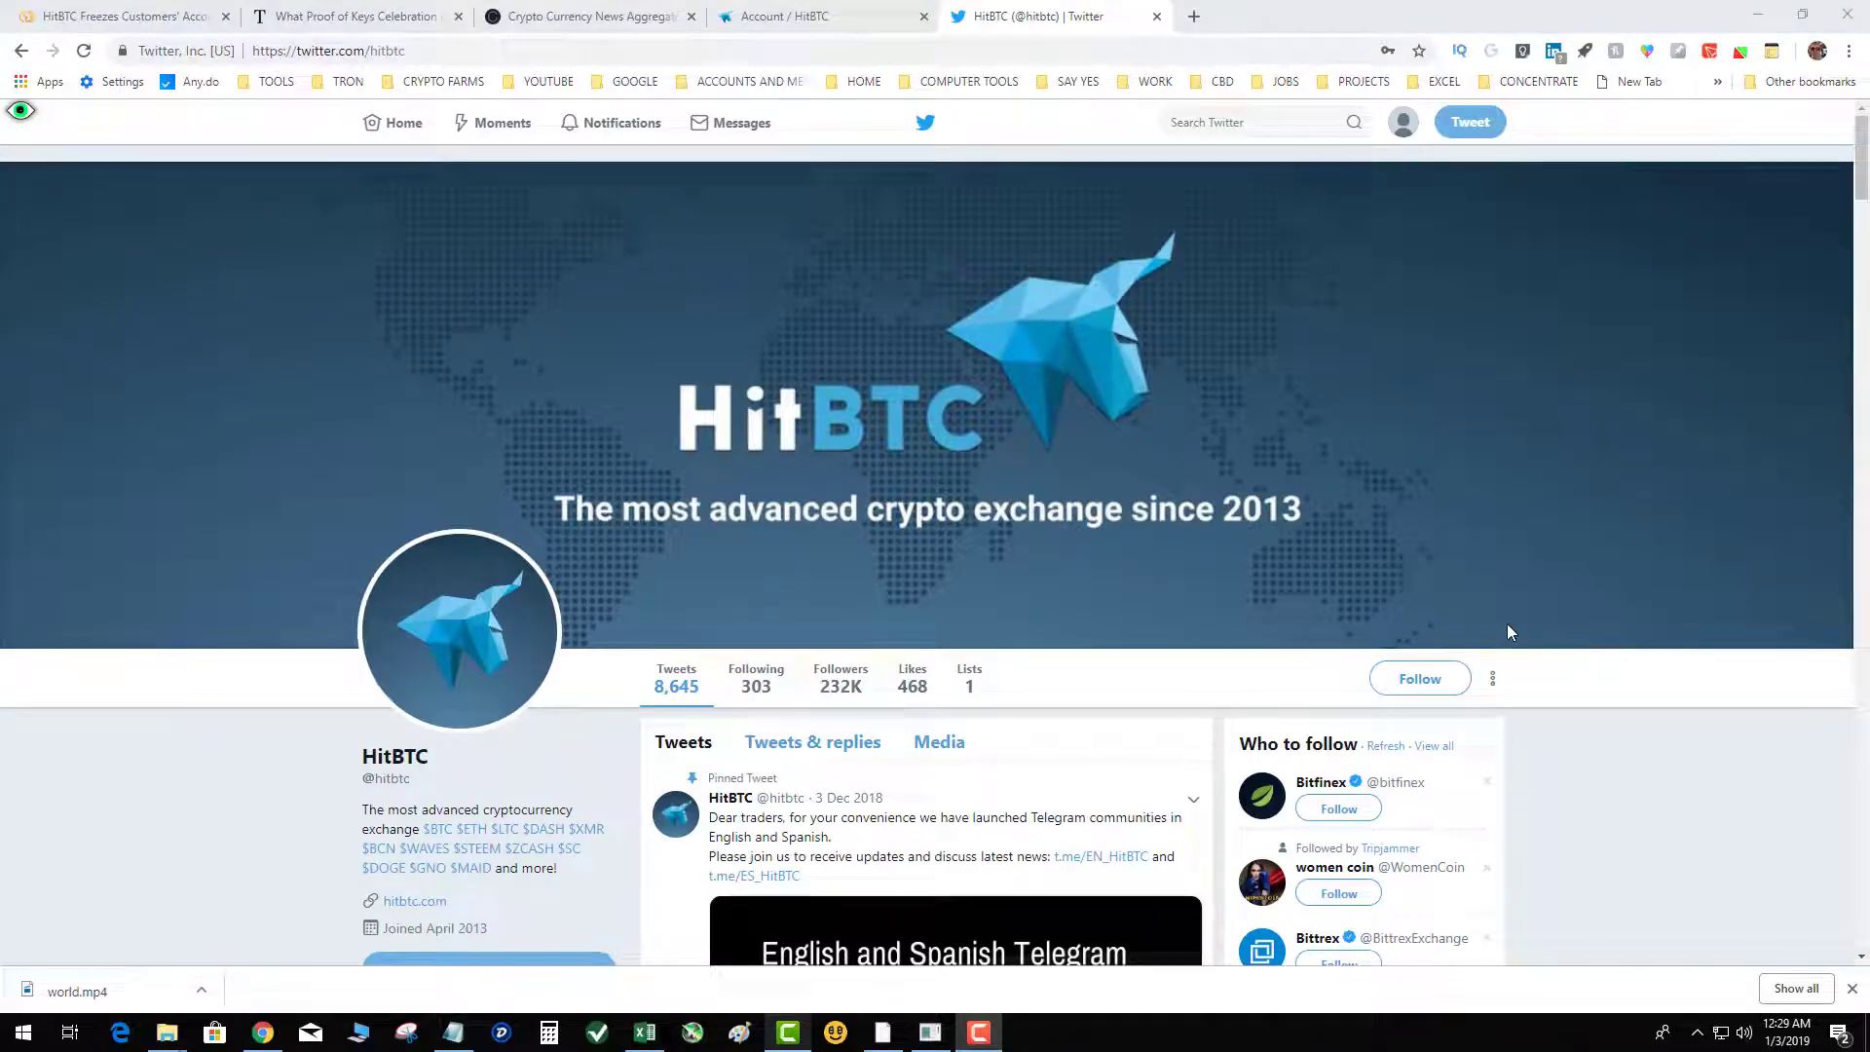
mouse_move(1557, 795)
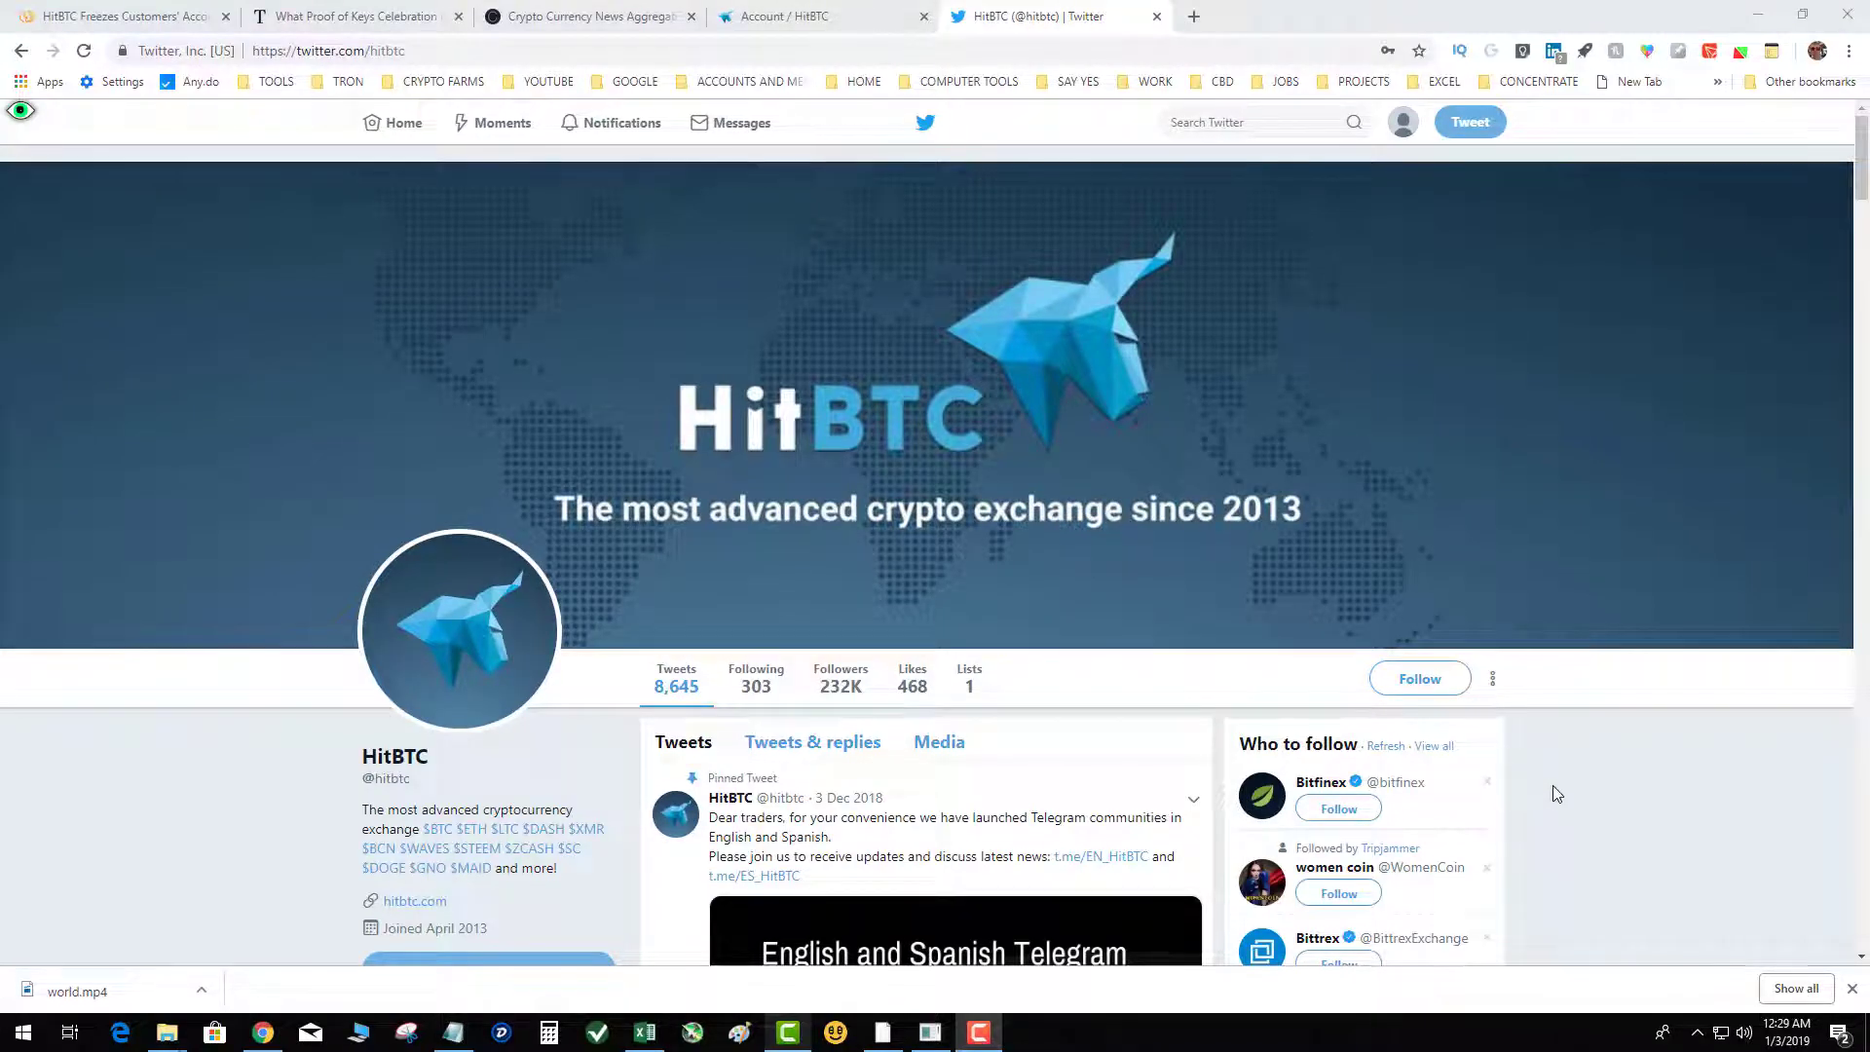
scroll(down, 3)
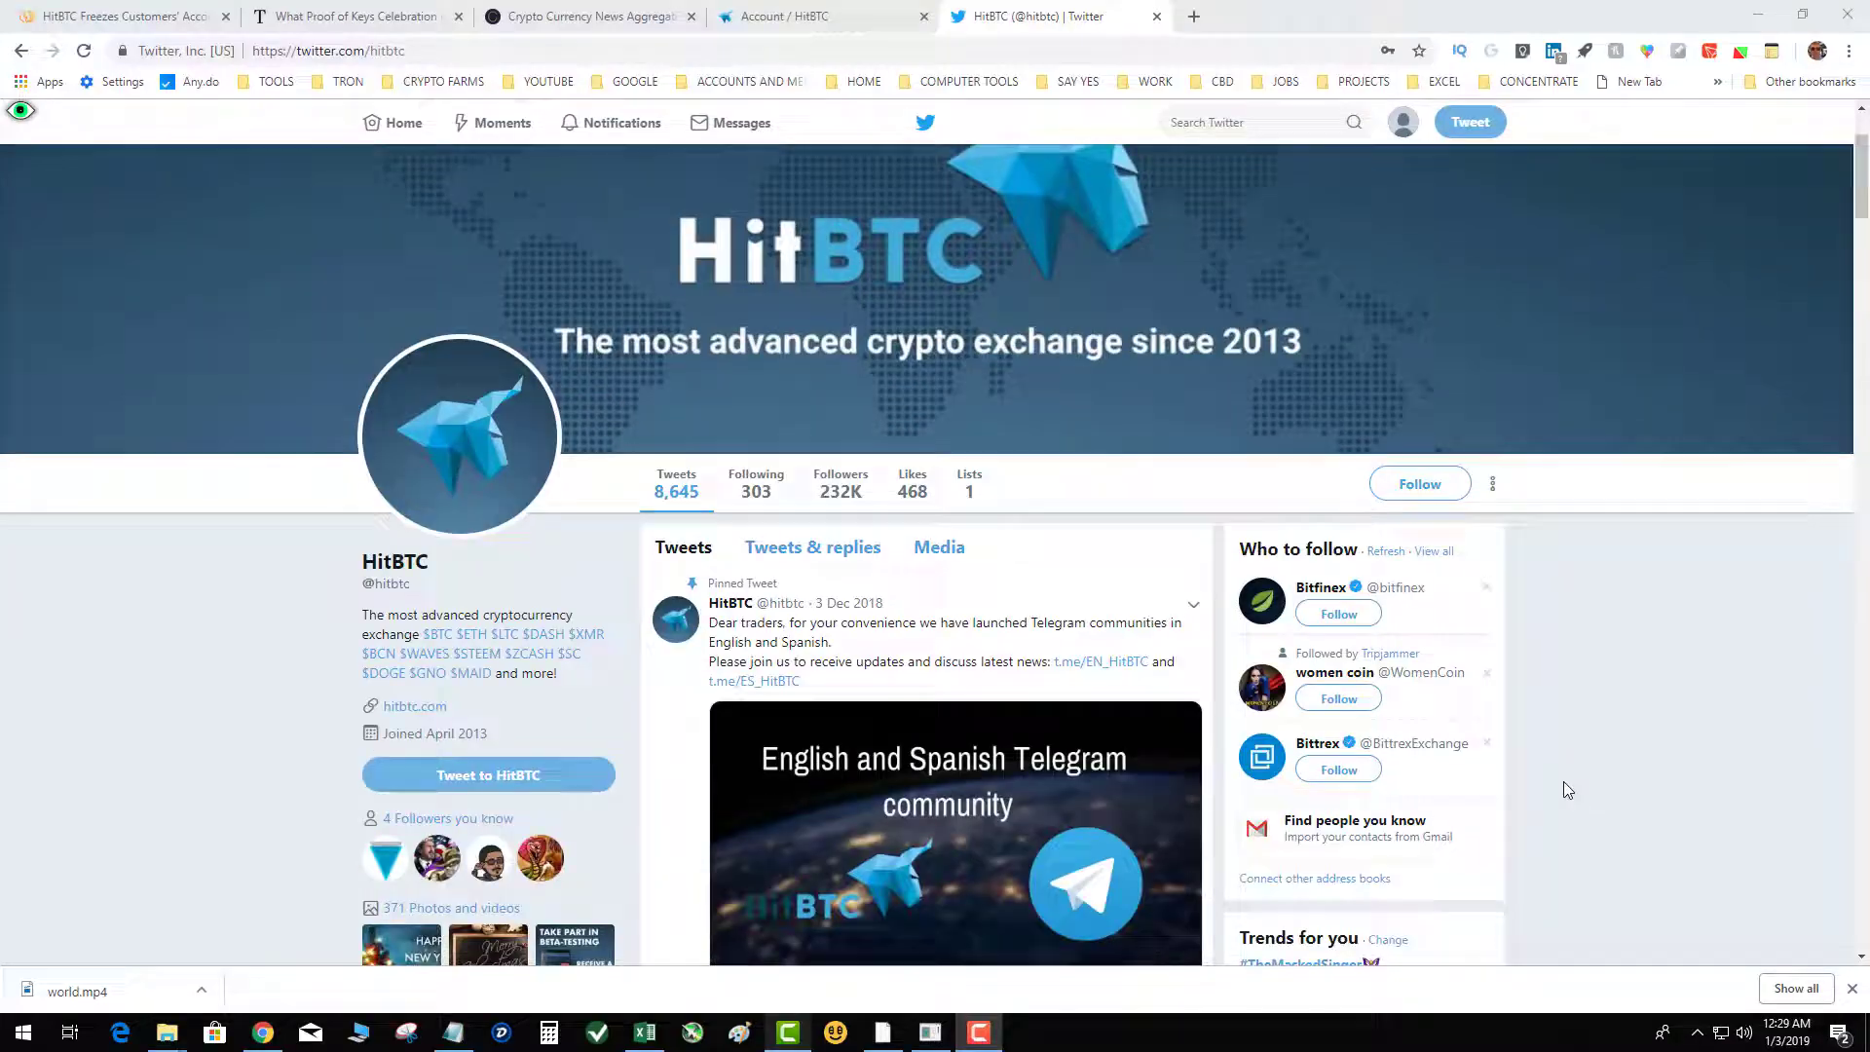
scroll(down, 3)
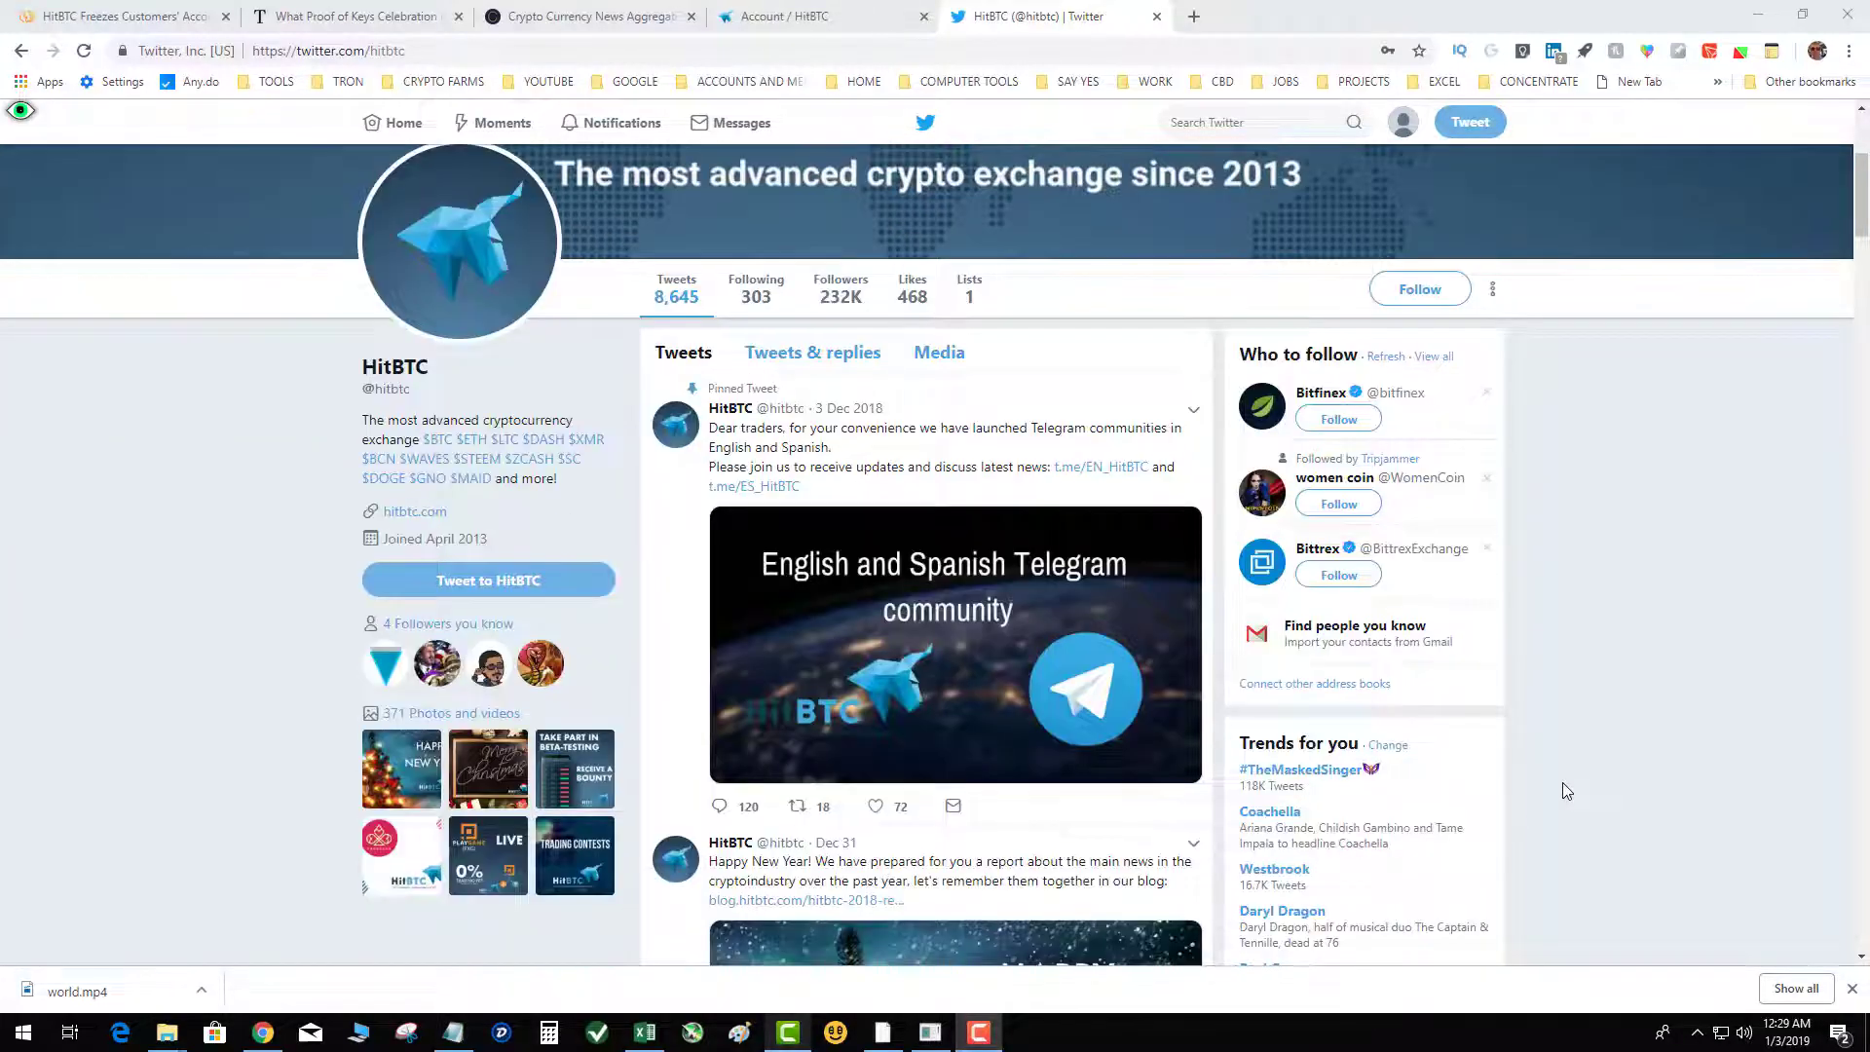
scroll(down, 3)
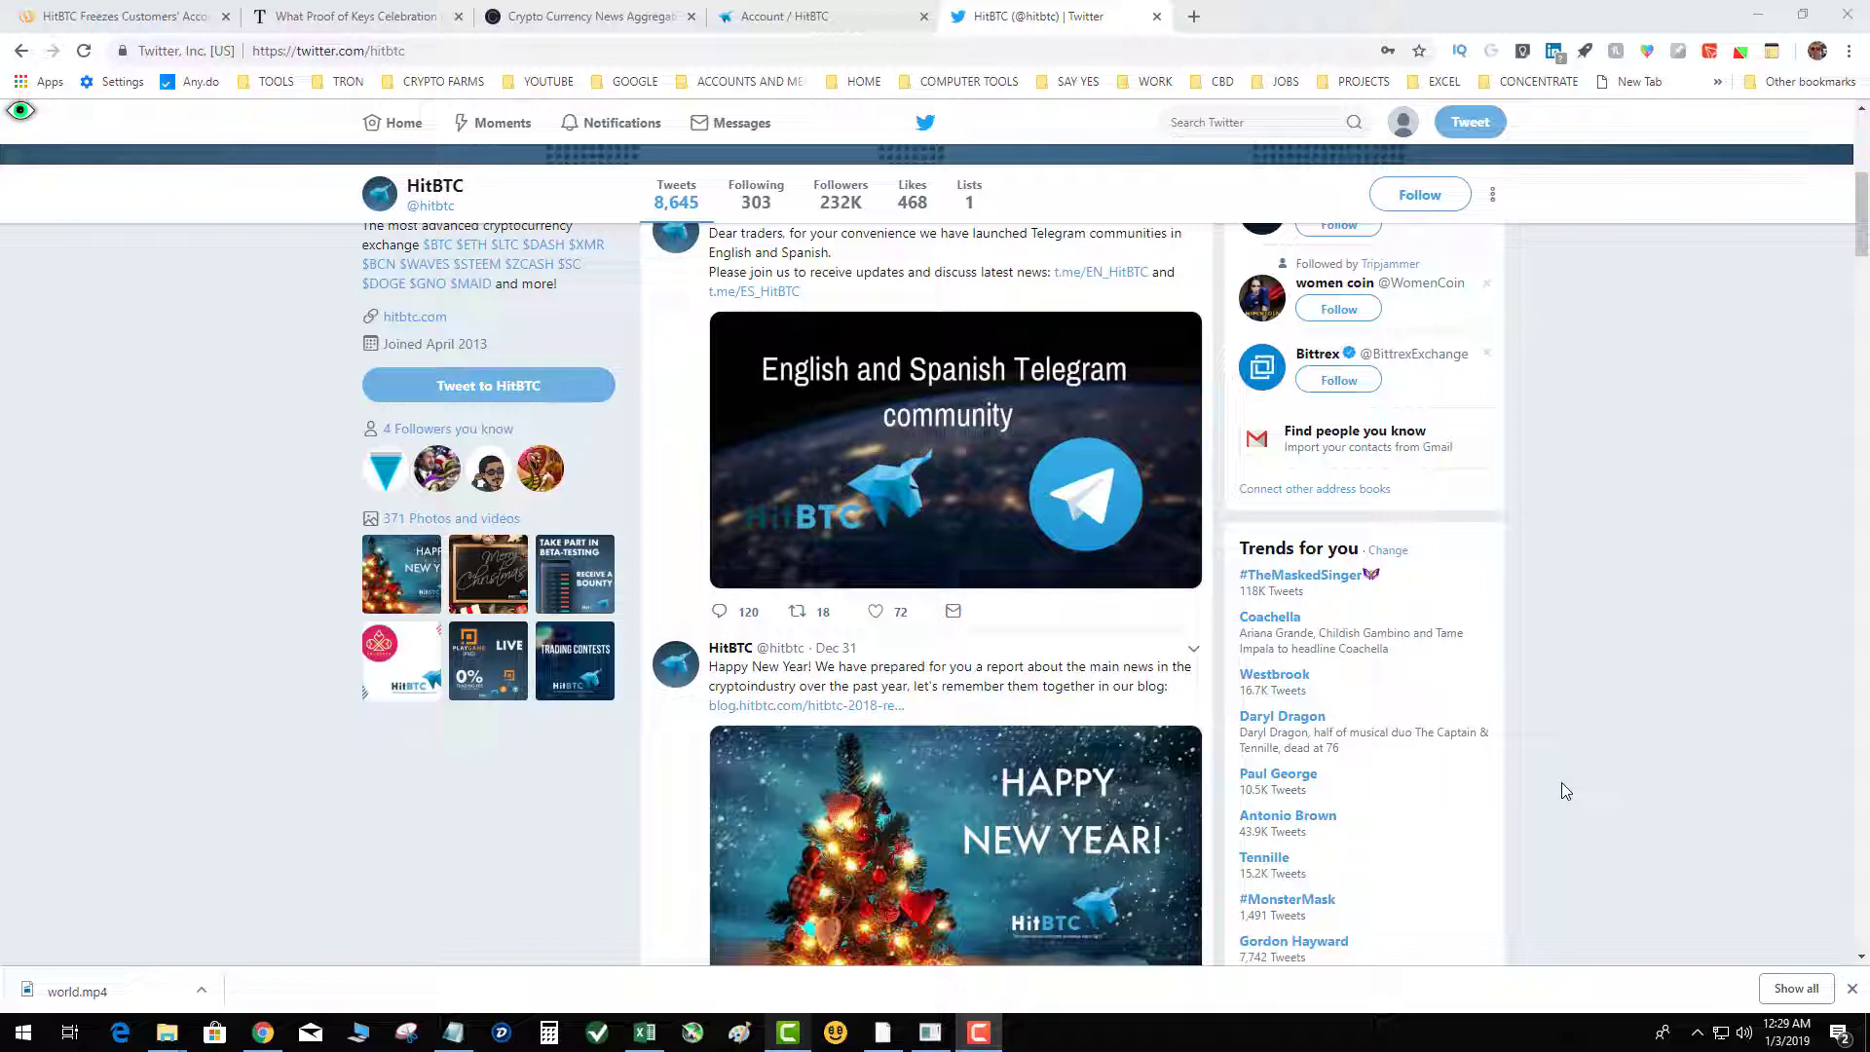
scroll(down, 3)
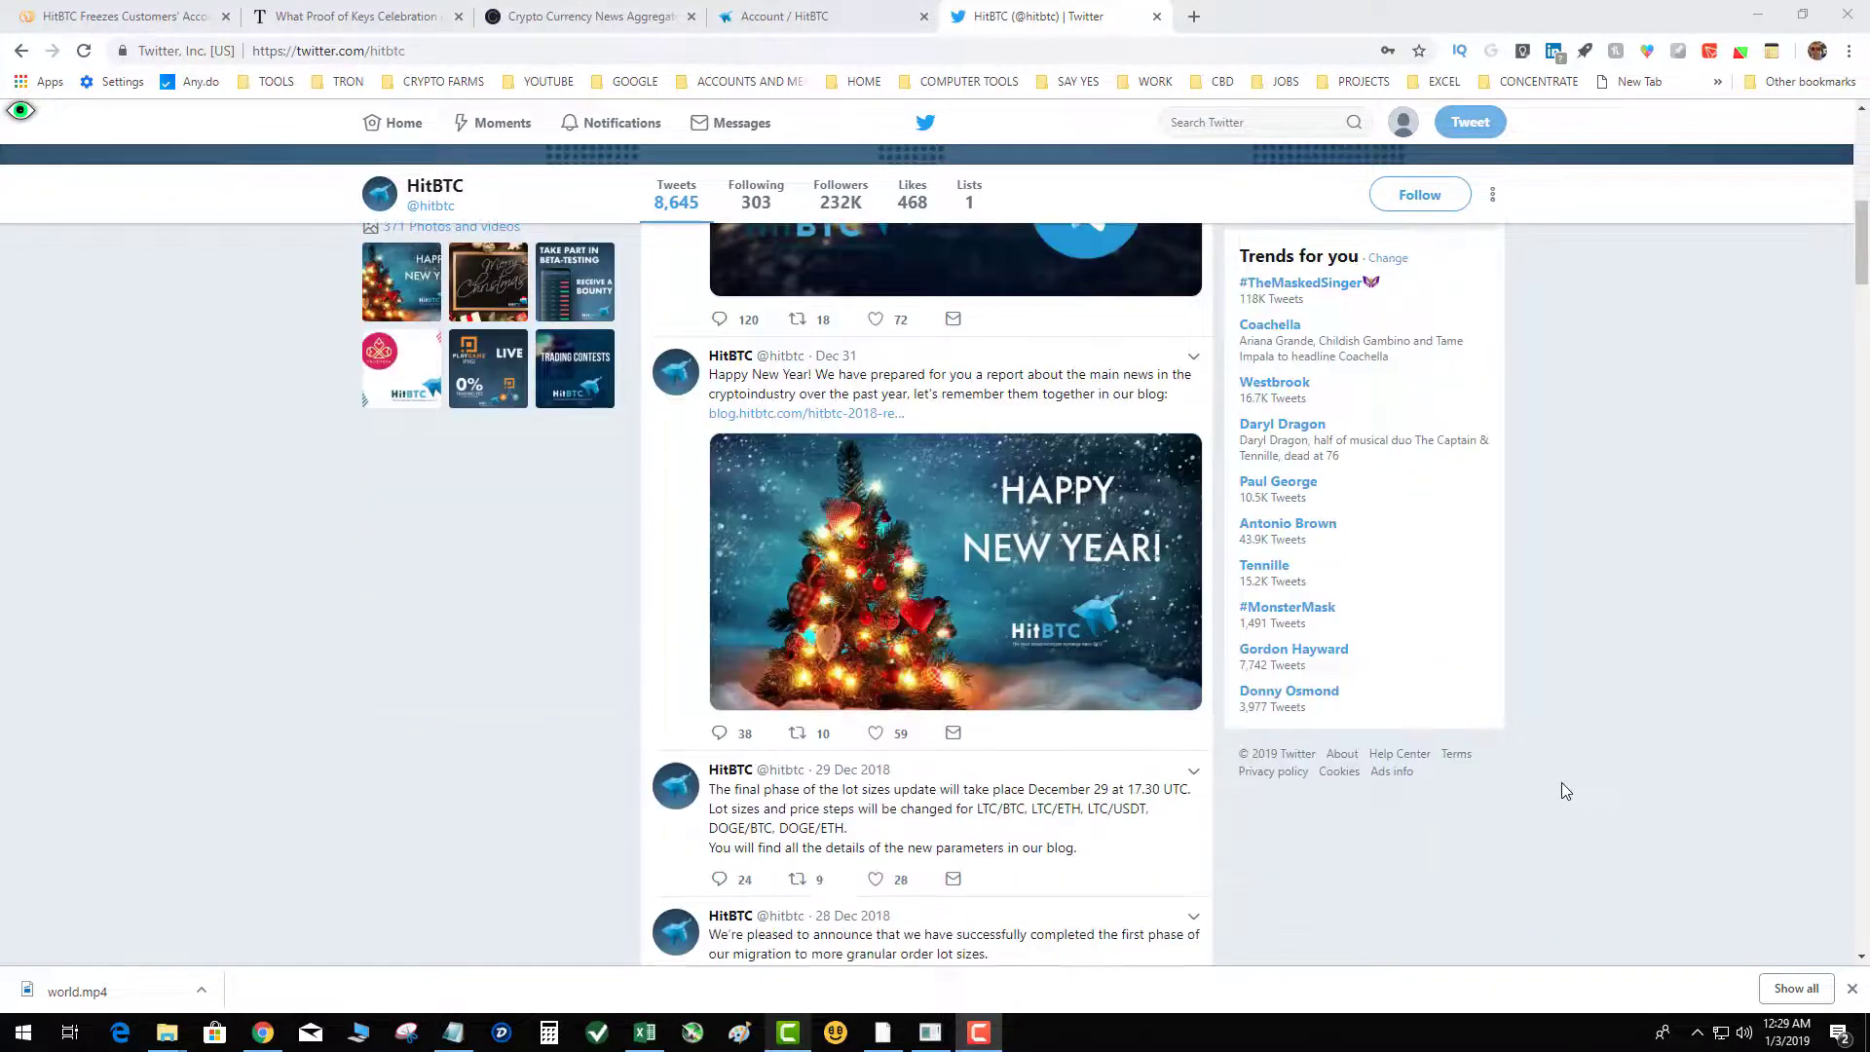
scroll(down, 3)
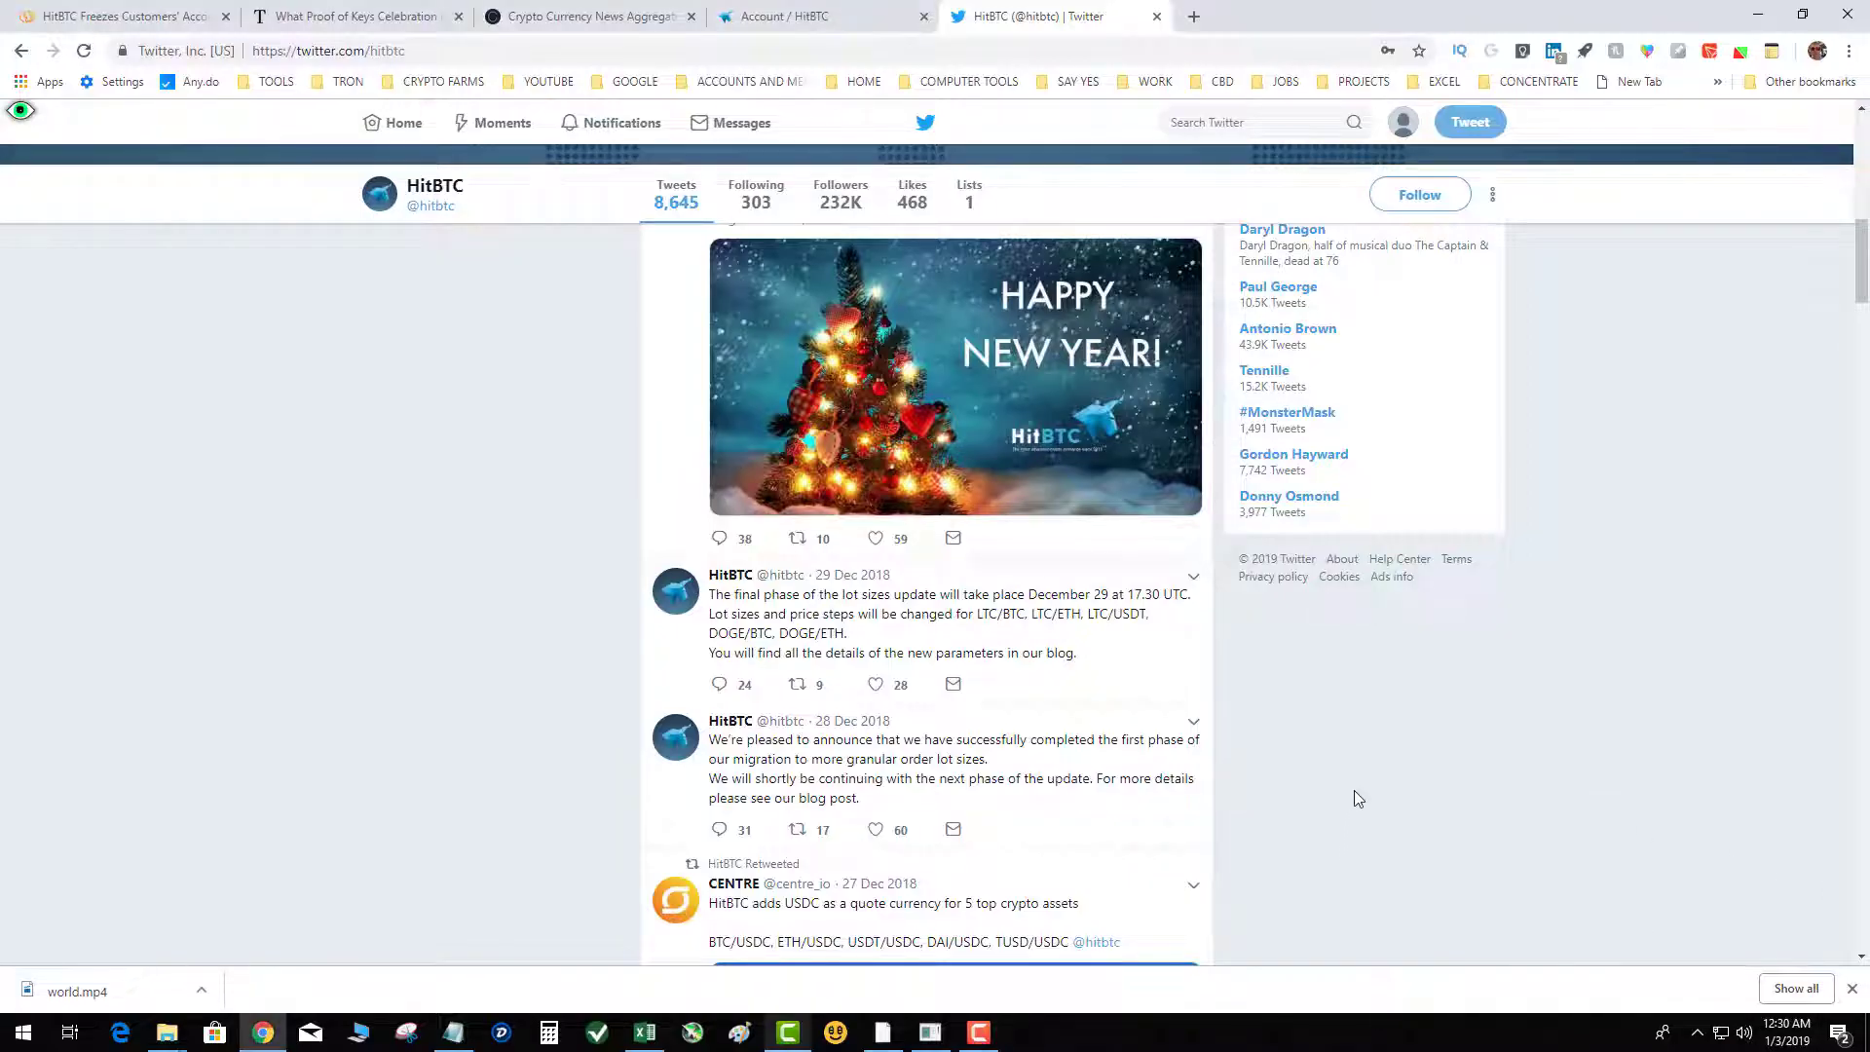
scroll(down, 3)
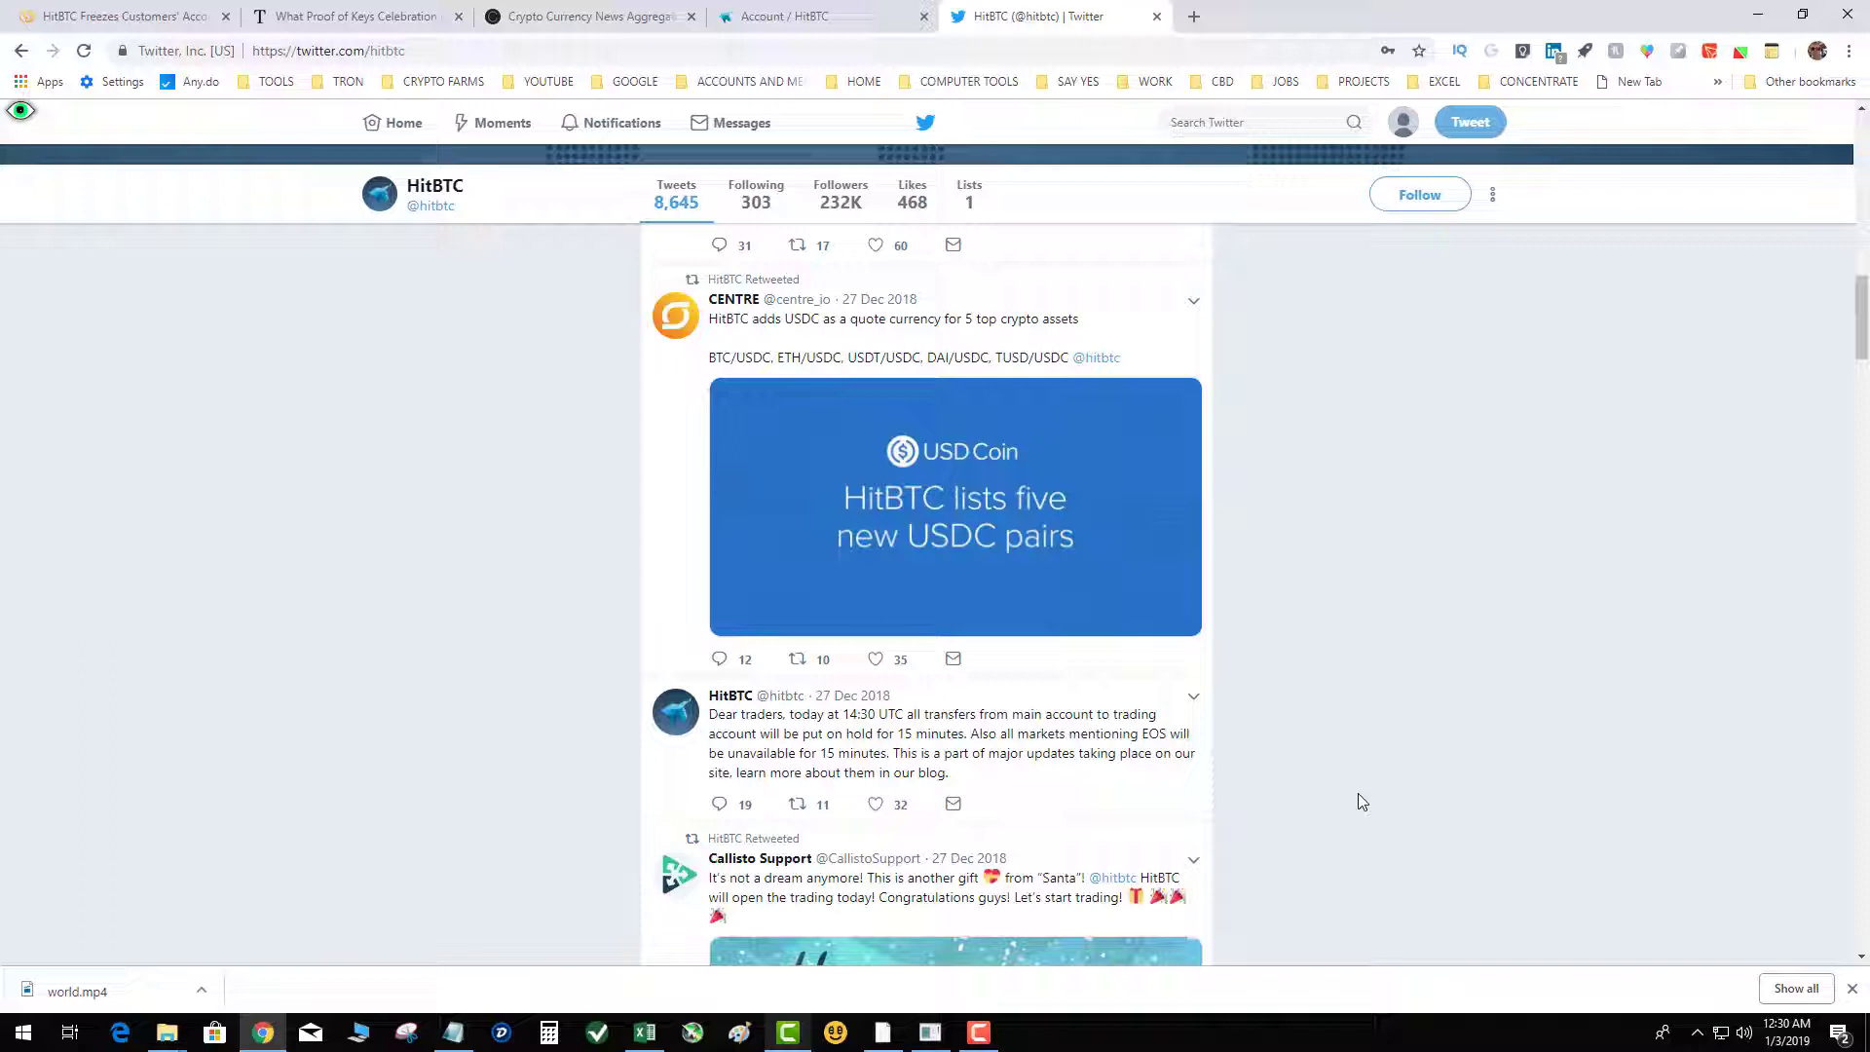
scroll(up, 3)
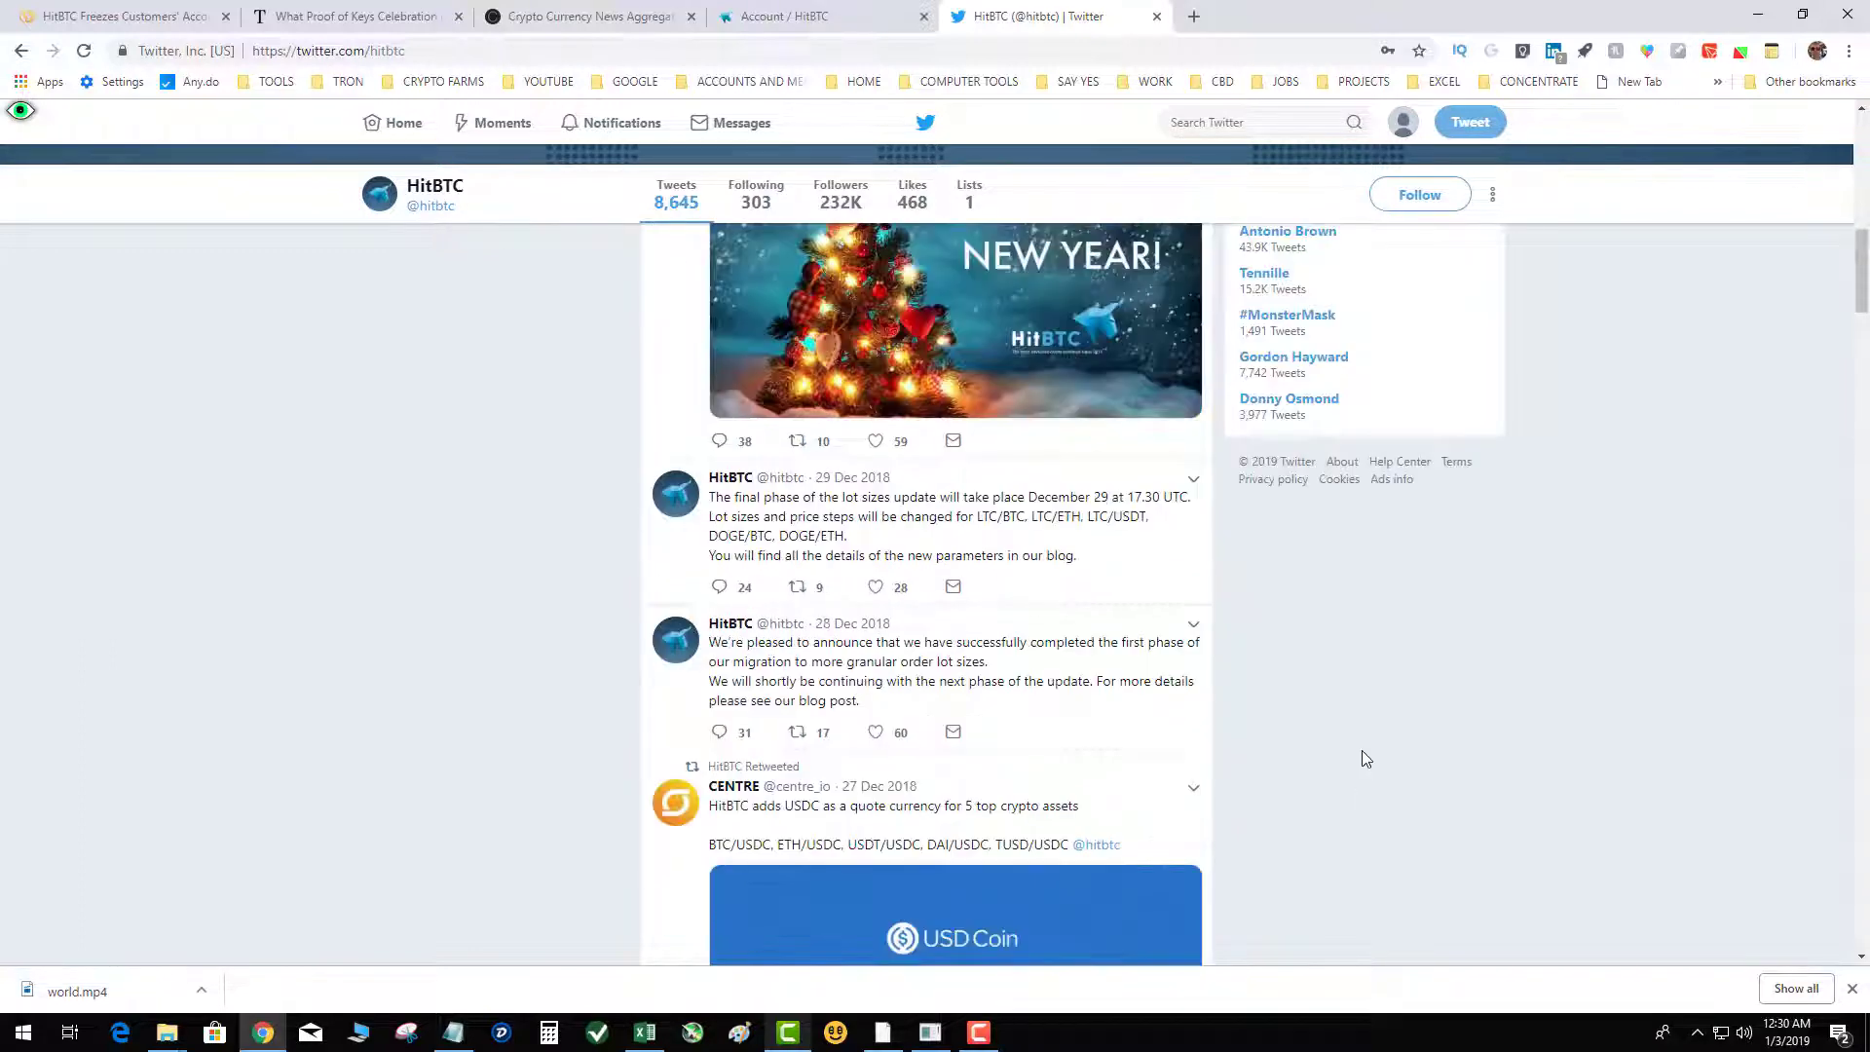
click(787, 15)
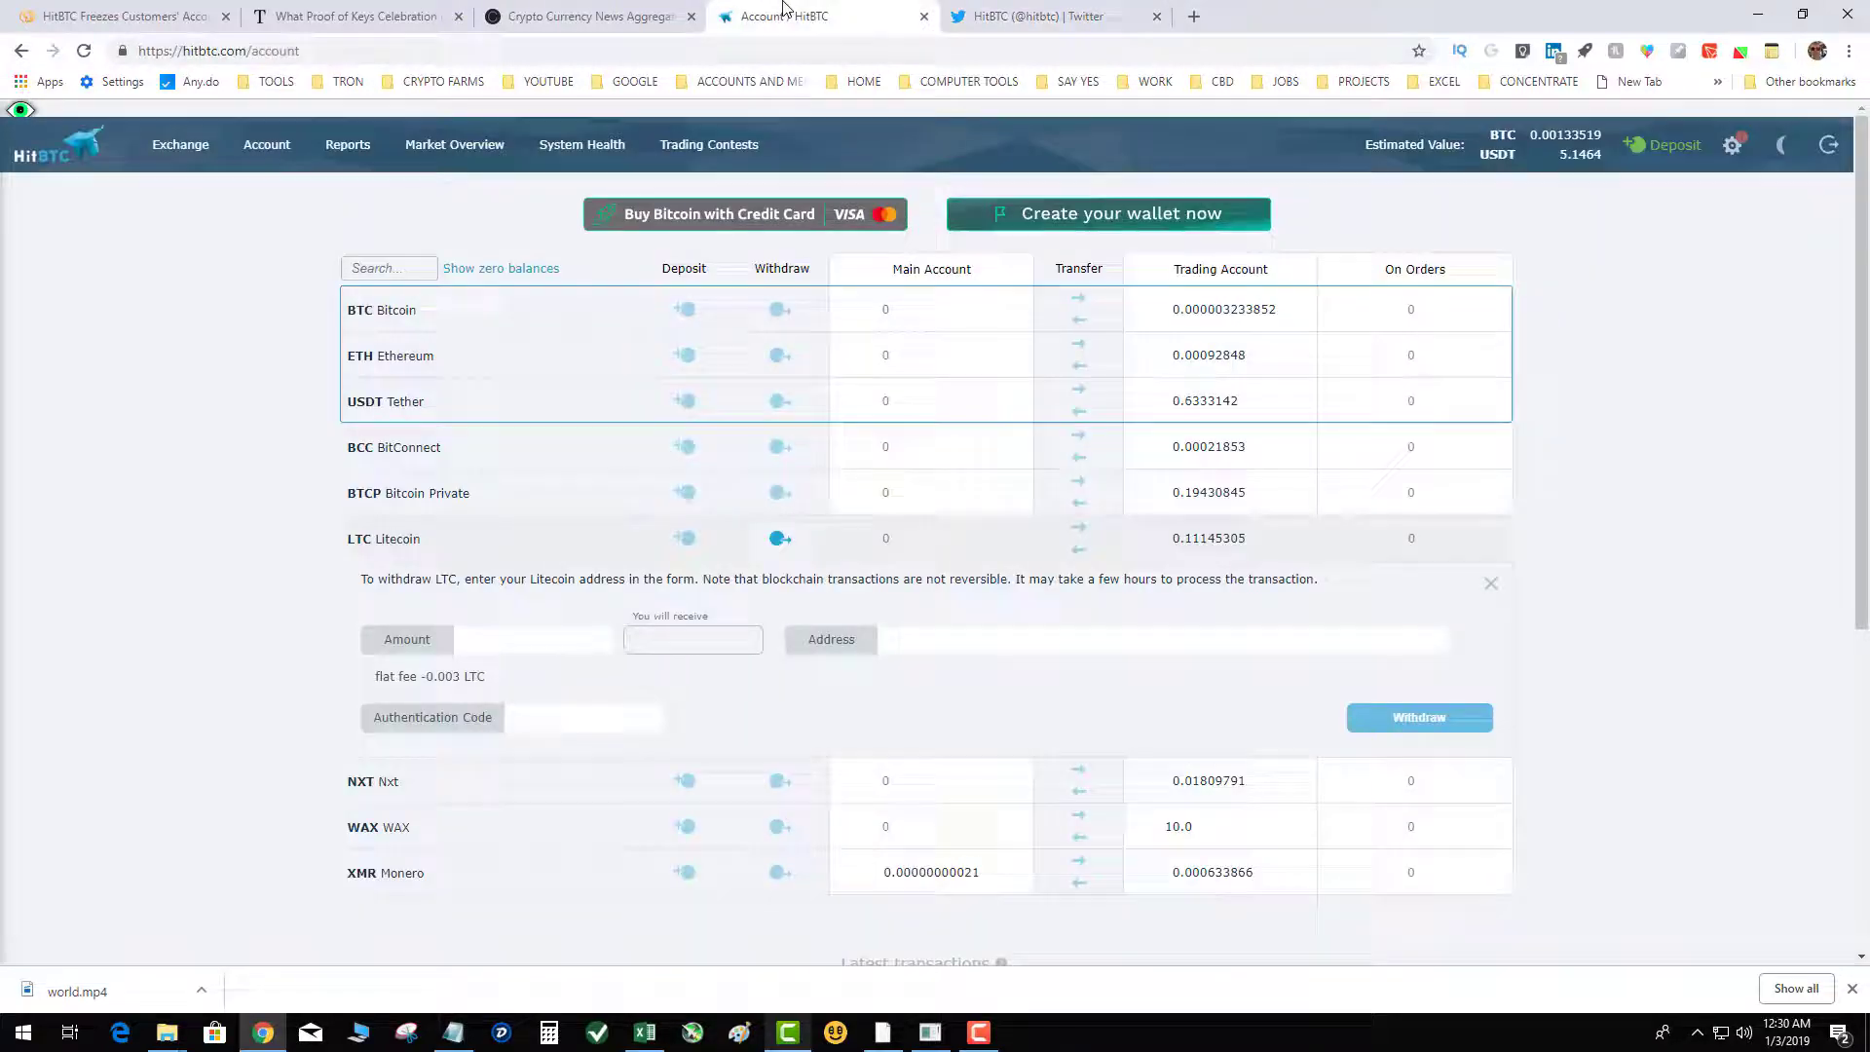
Switch to the CryptoControl exchanges heatmap showing HitBTC withdrawal-blocking headlines
click(584, 16)
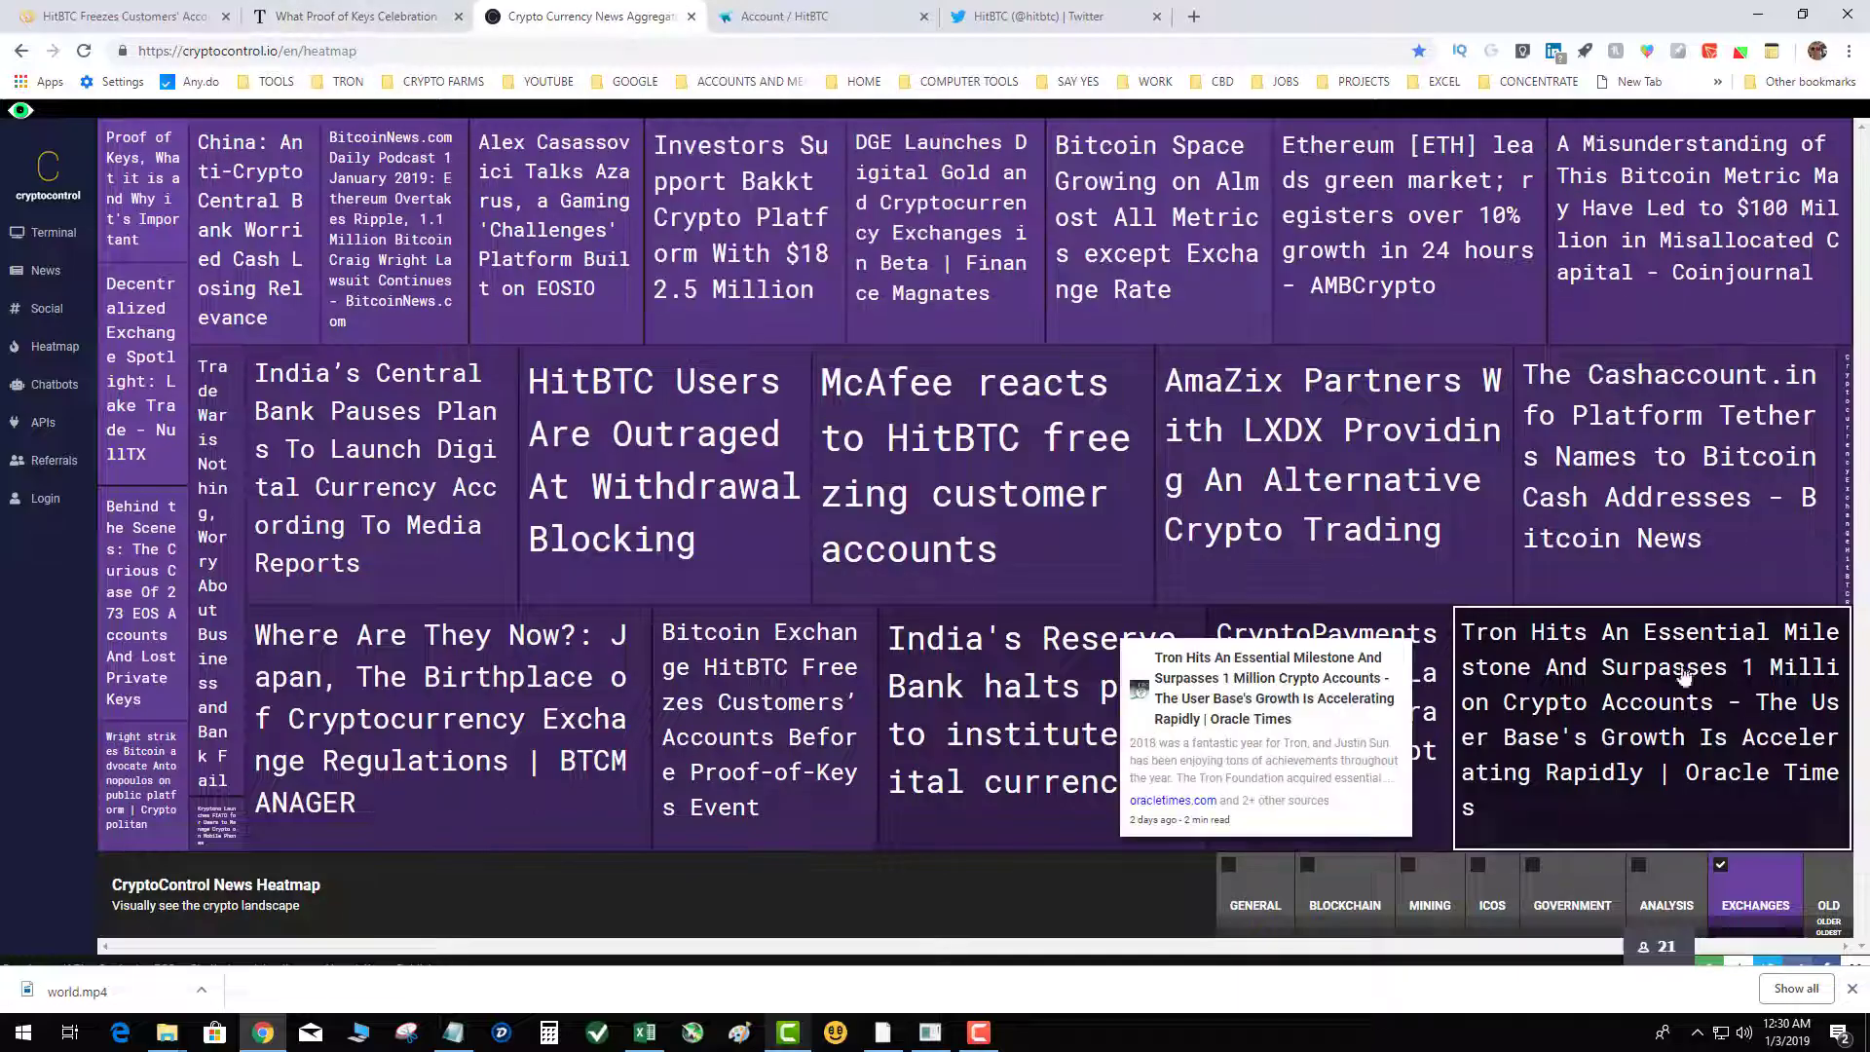
mouse_move(907, 437)
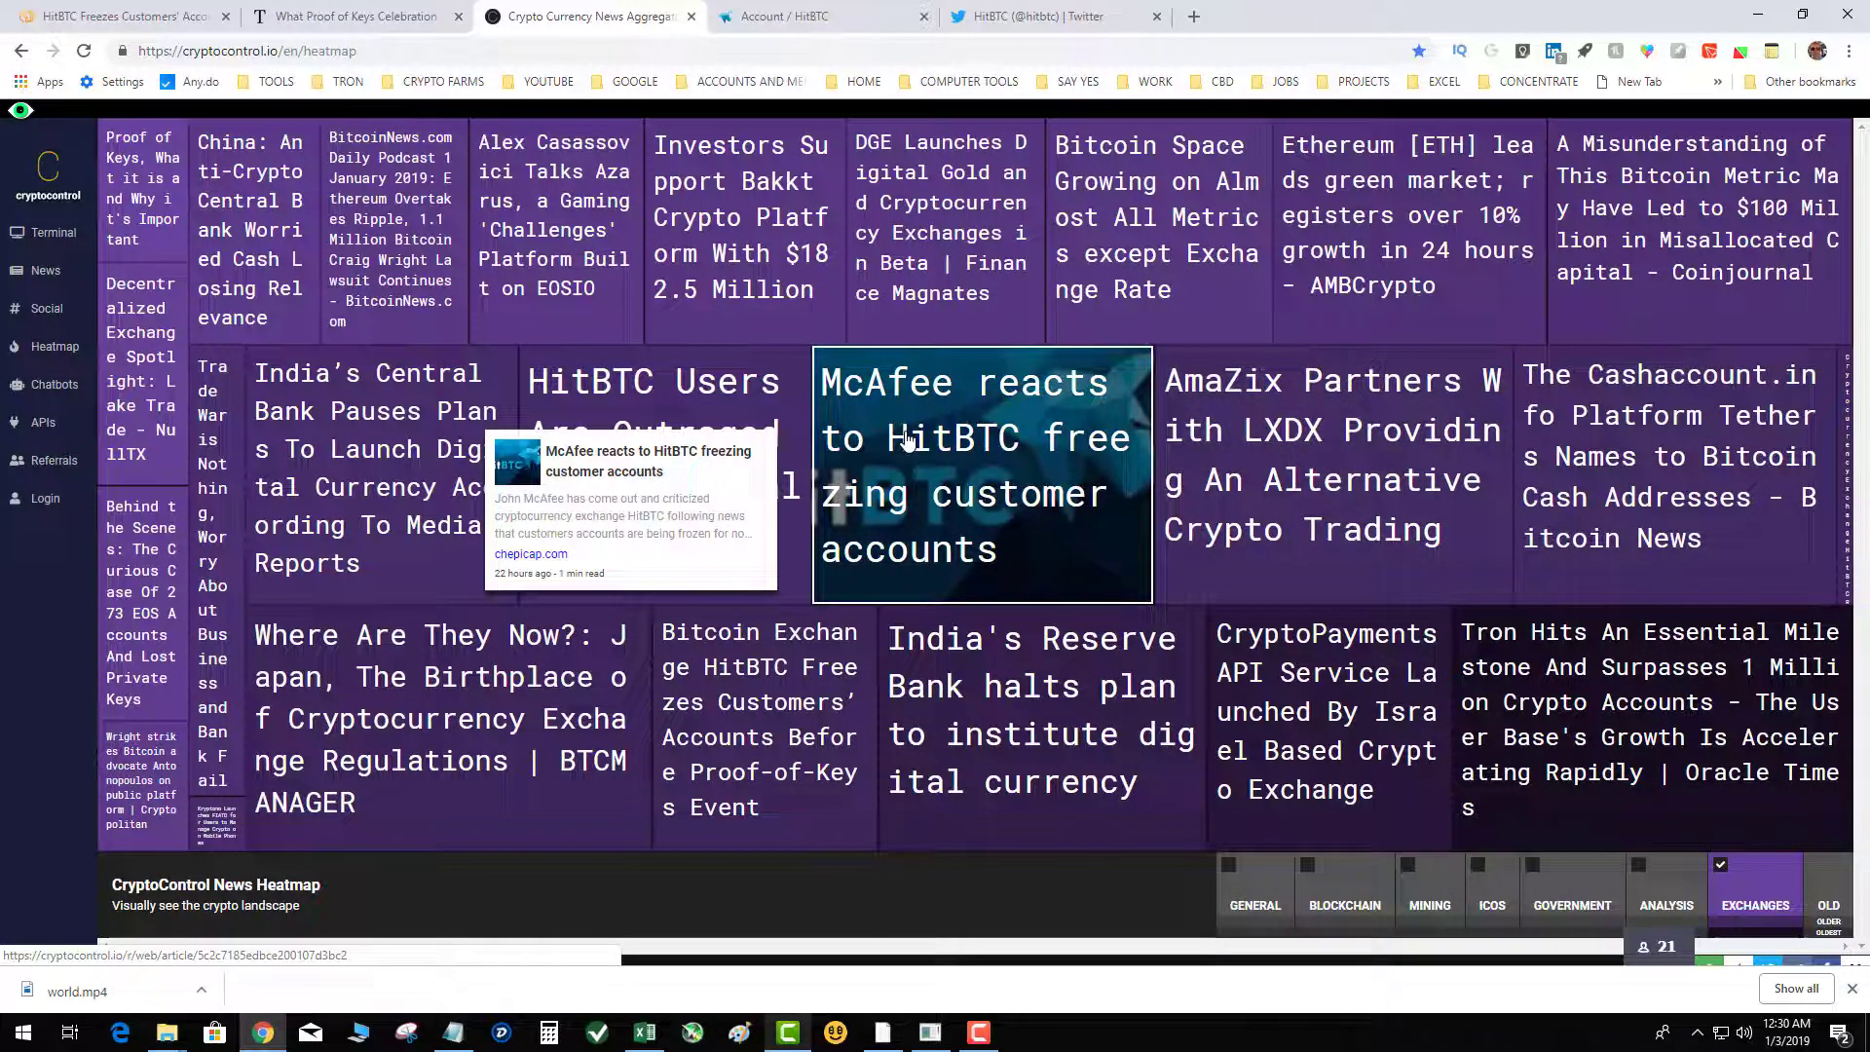